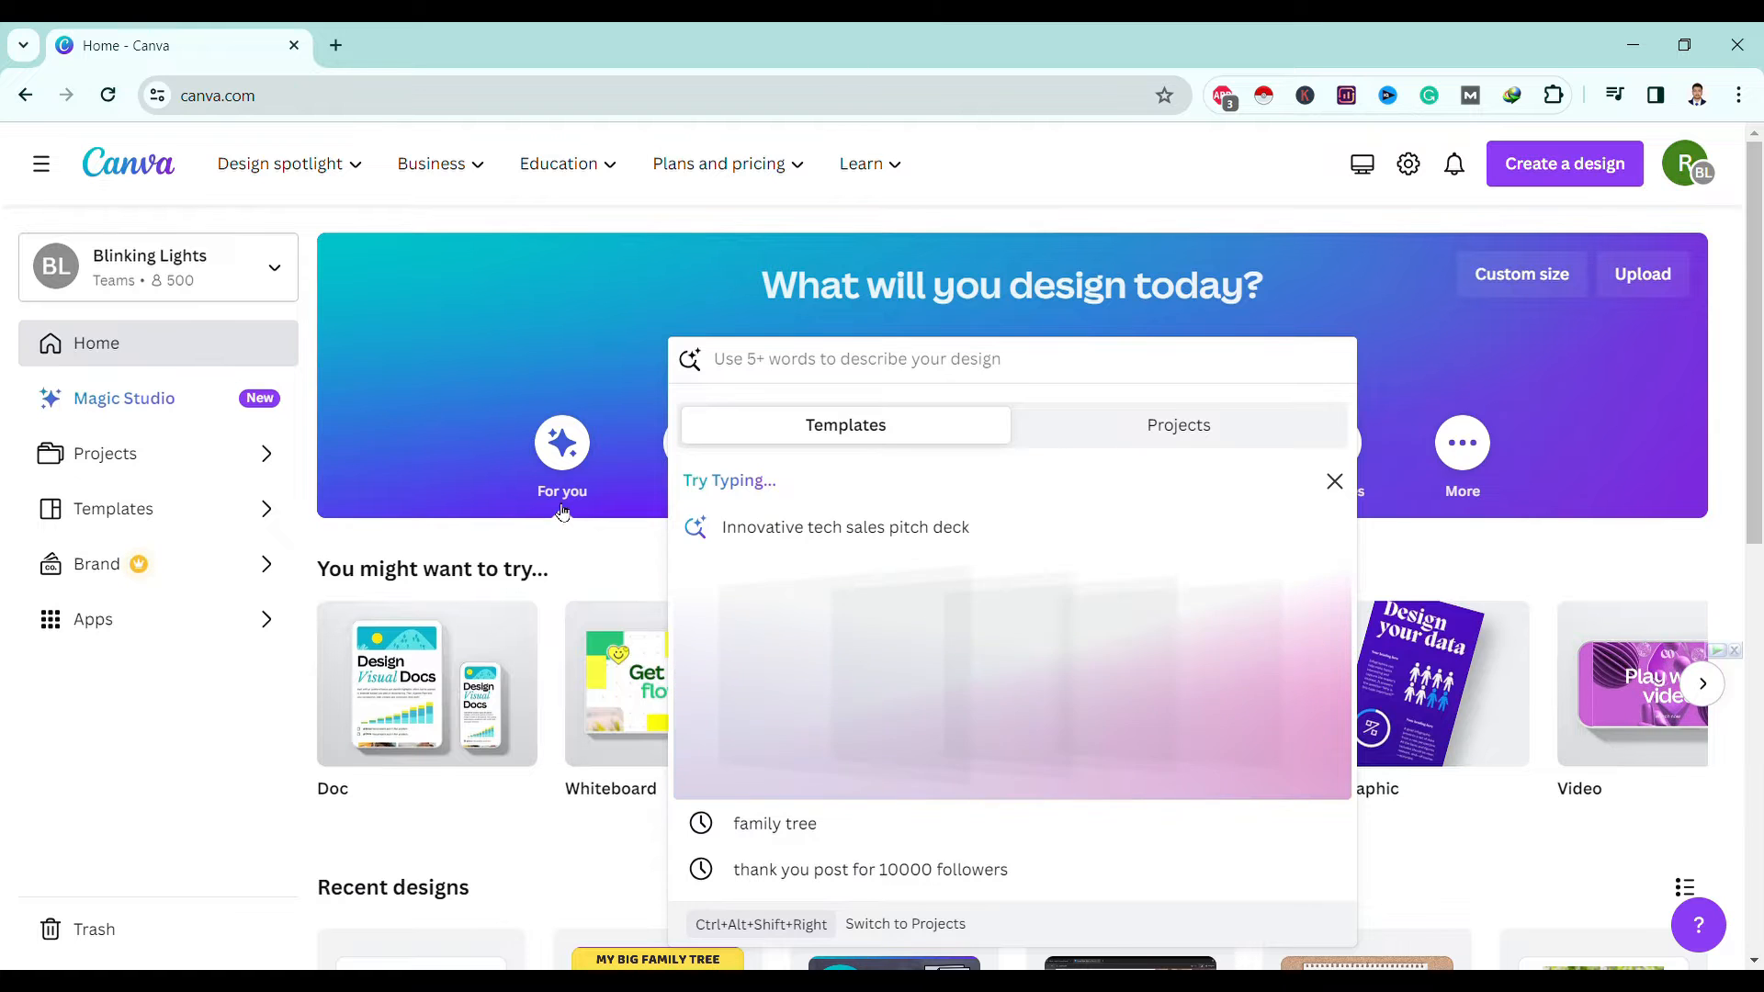
Dismiss the search suggestions and scroll the 'family tree' template results page.
left_click(1334, 481)
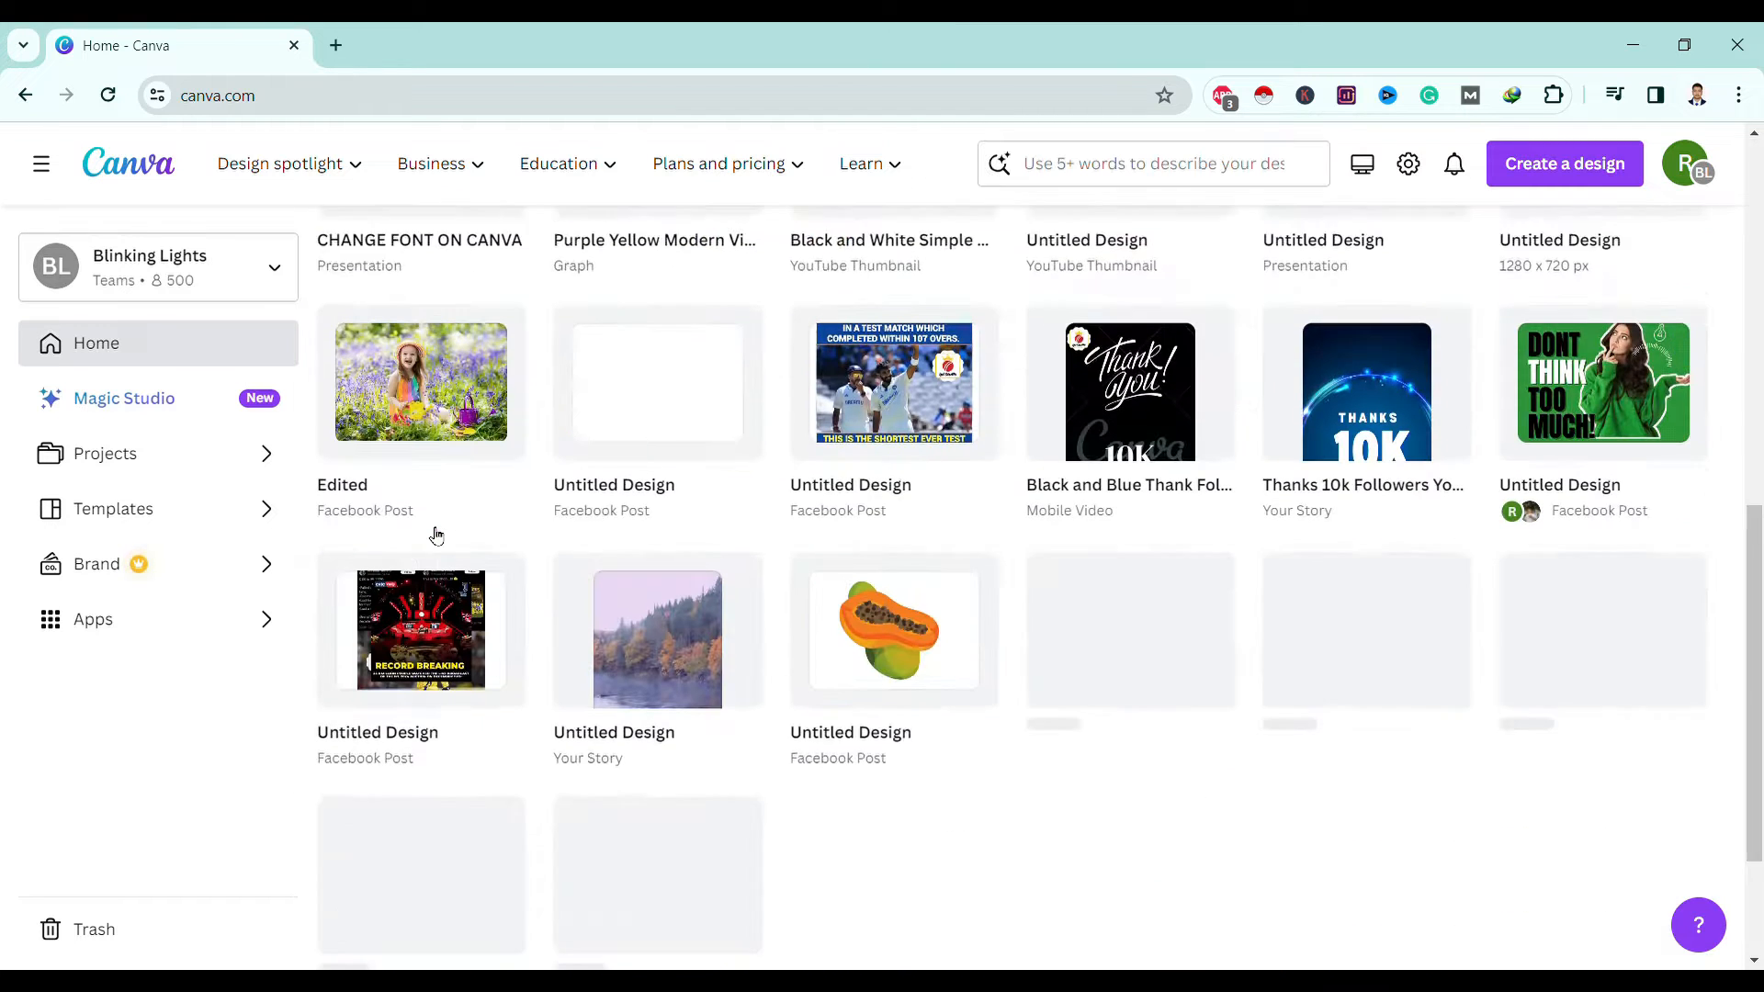
scroll("down", 3)
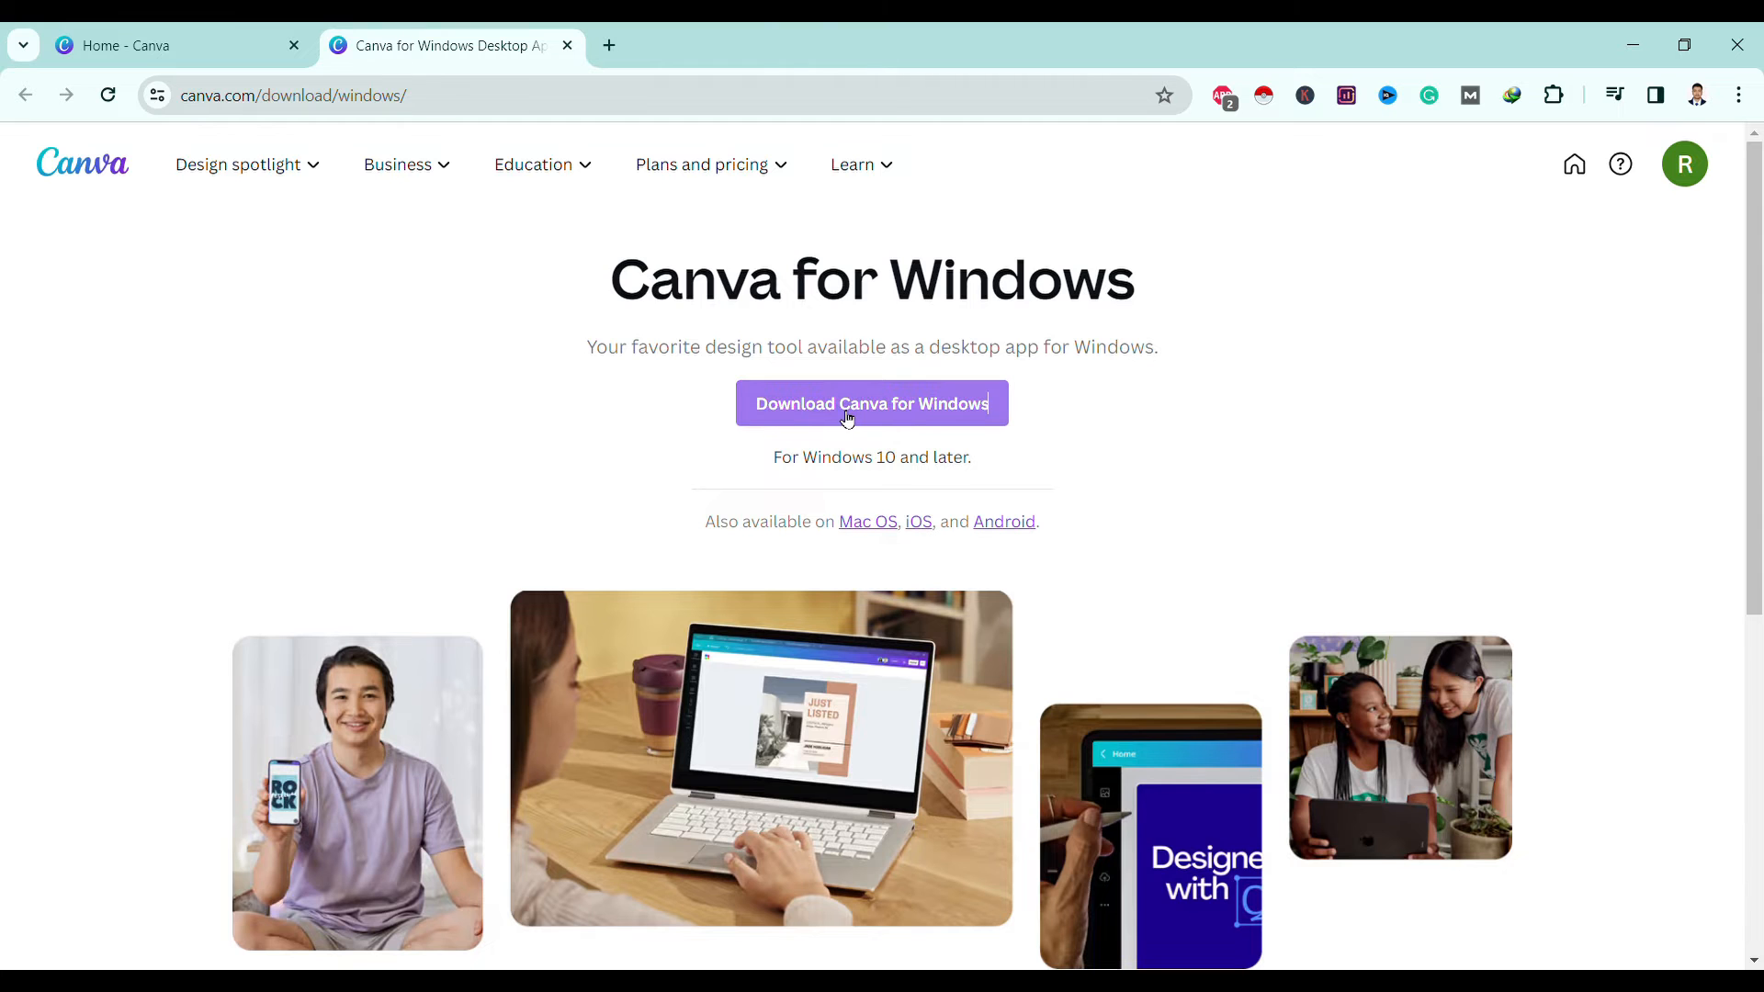
left_click(871, 403)
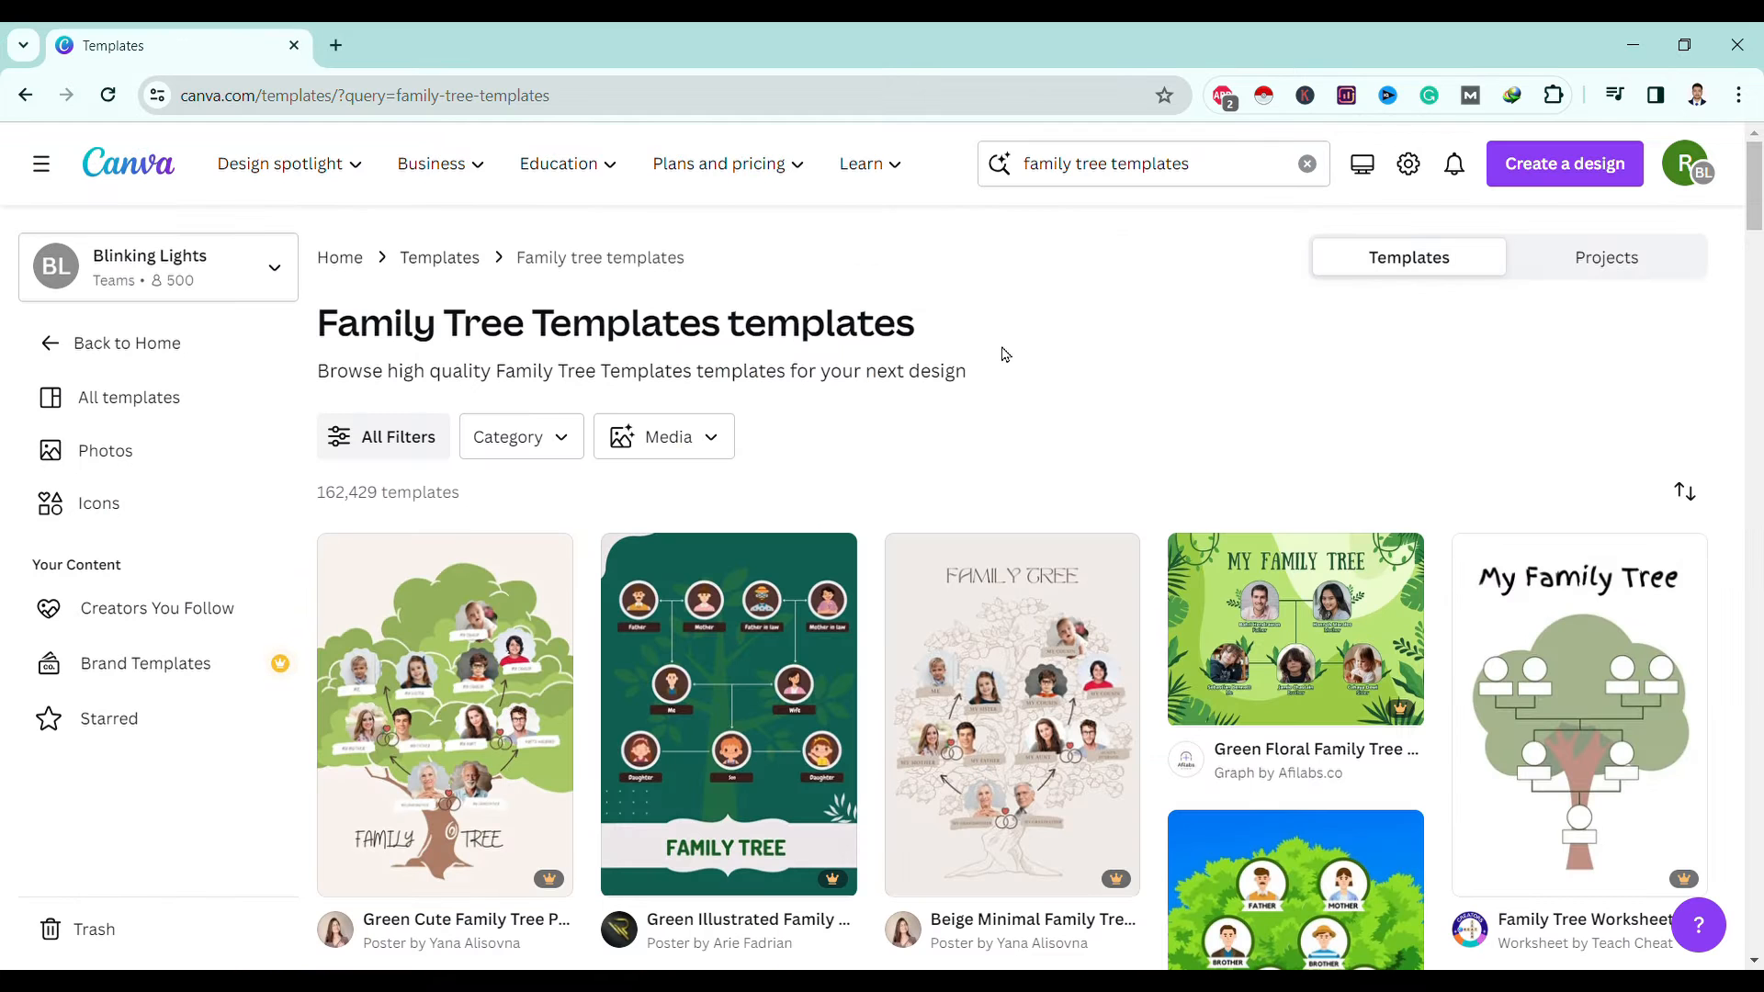
Browse the family tree results and select the Green Illustrative Photo Family Tree Poster.
scroll("down", 3)
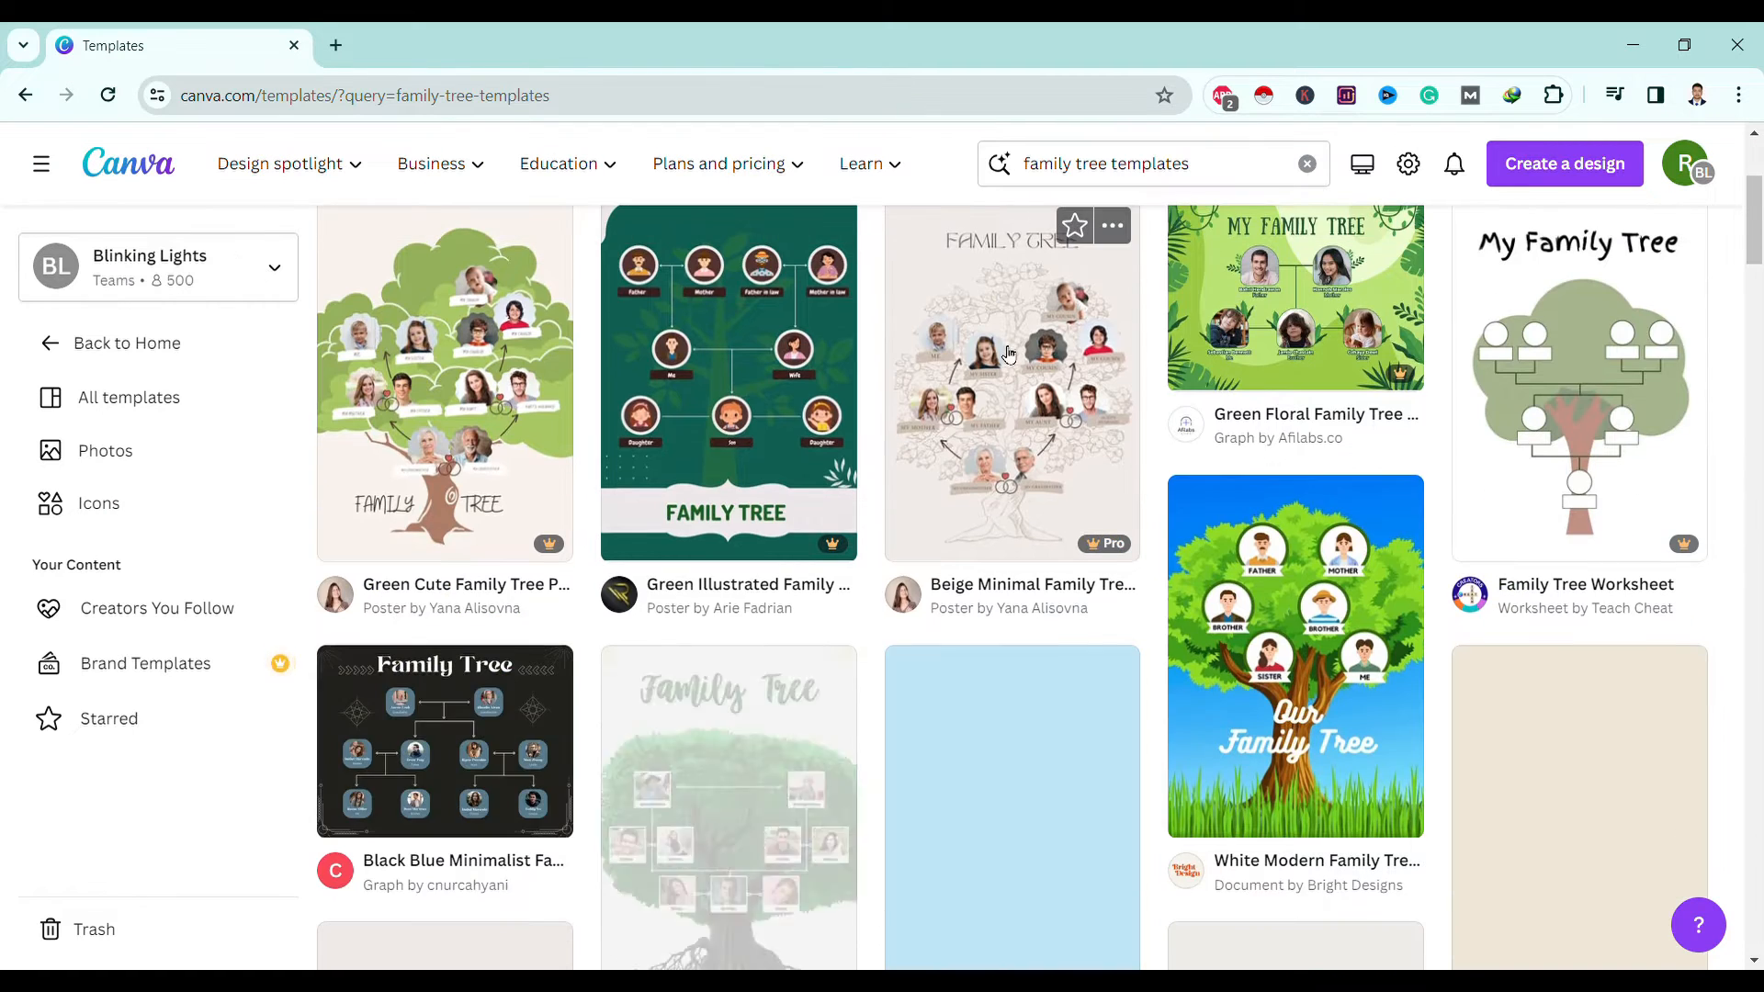
scroll("down", 3)
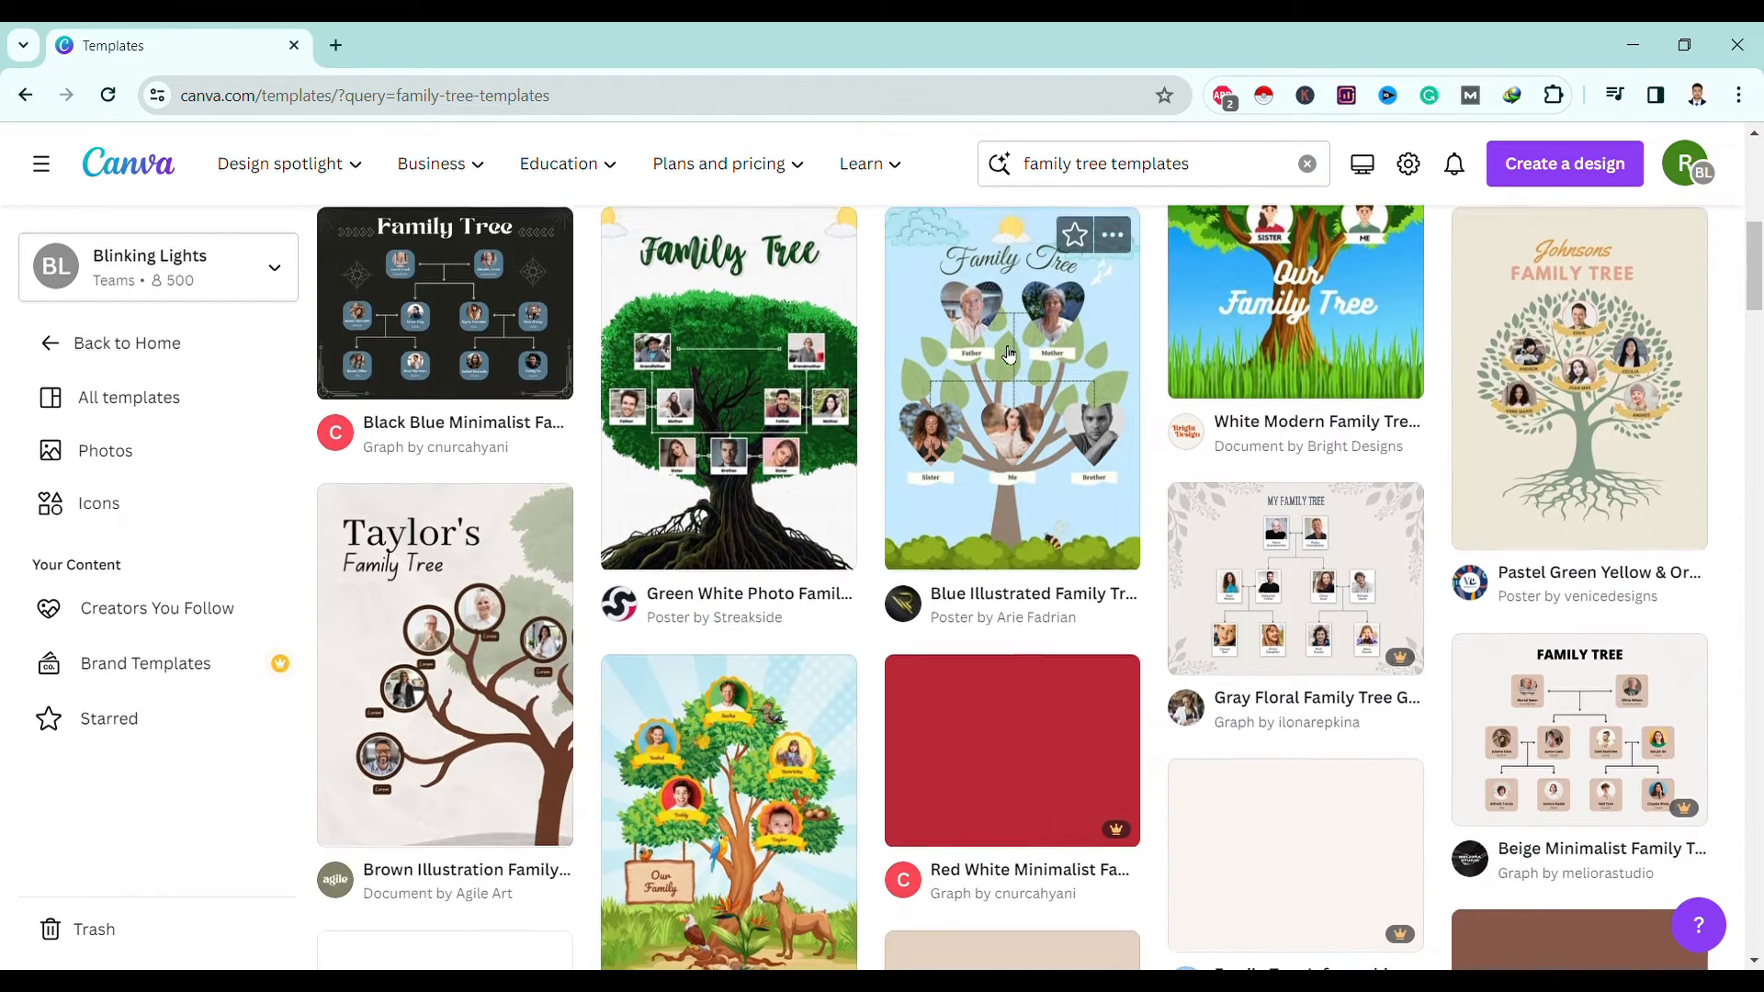
scroll("up", 3)
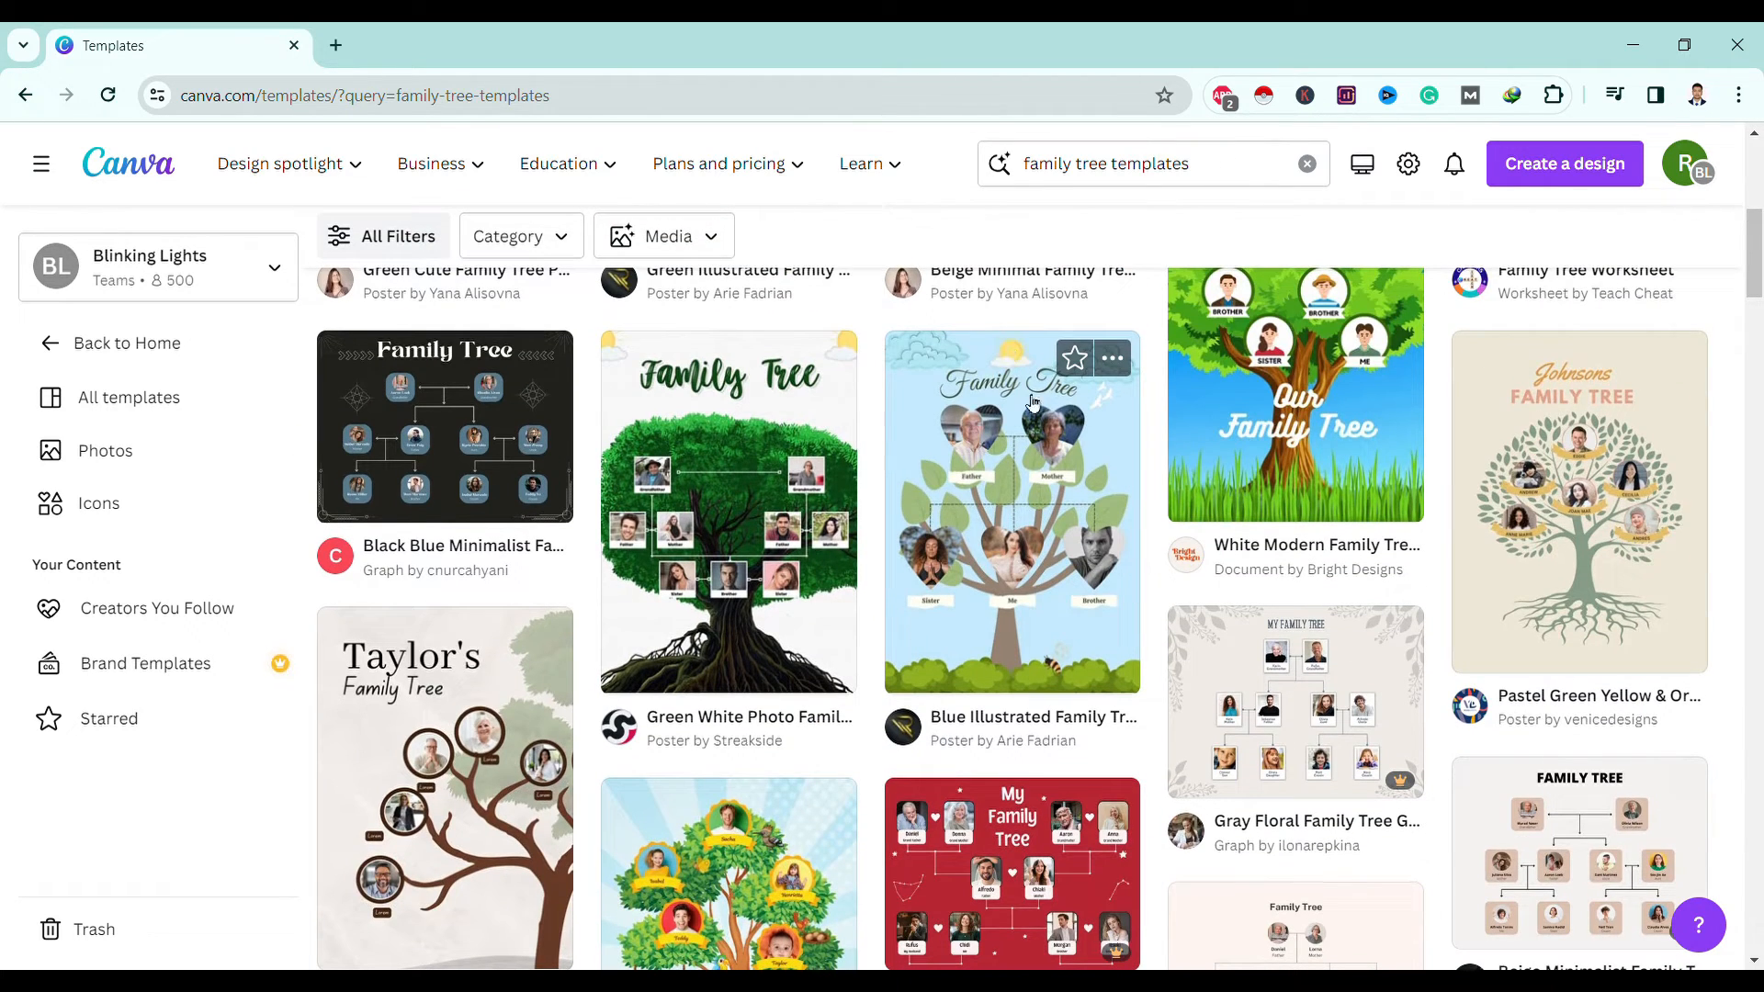
scroll("down", 3)
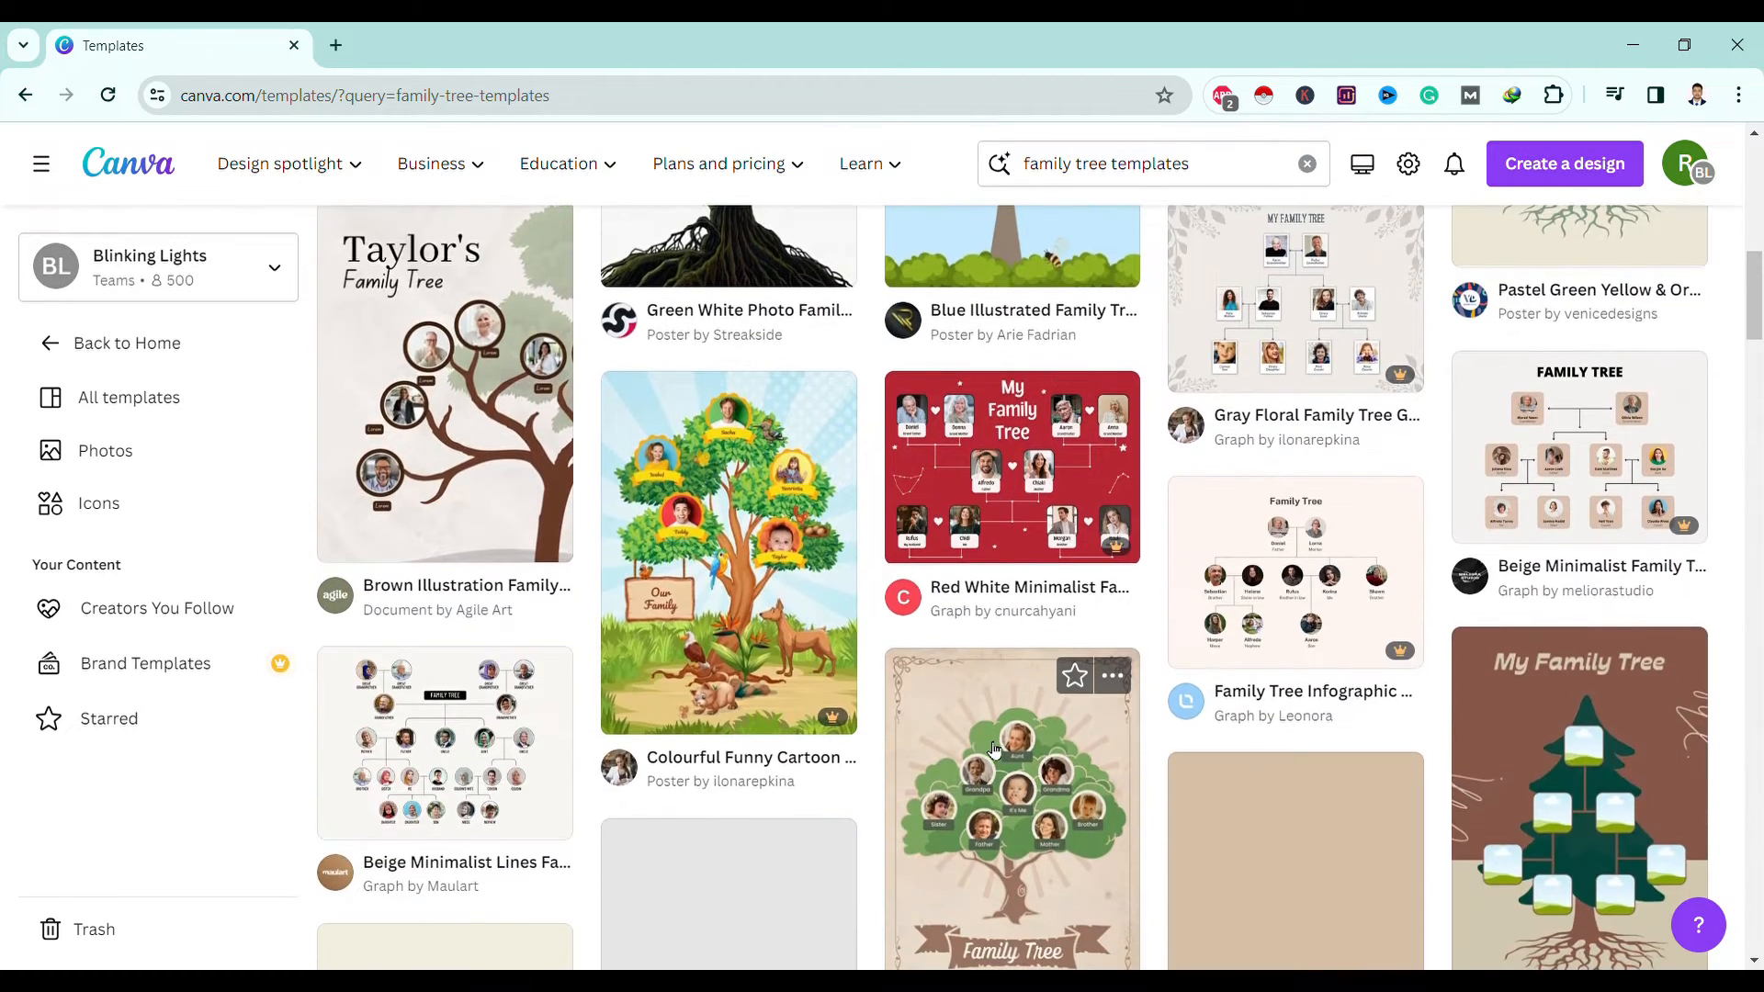
scroll("down", 3)
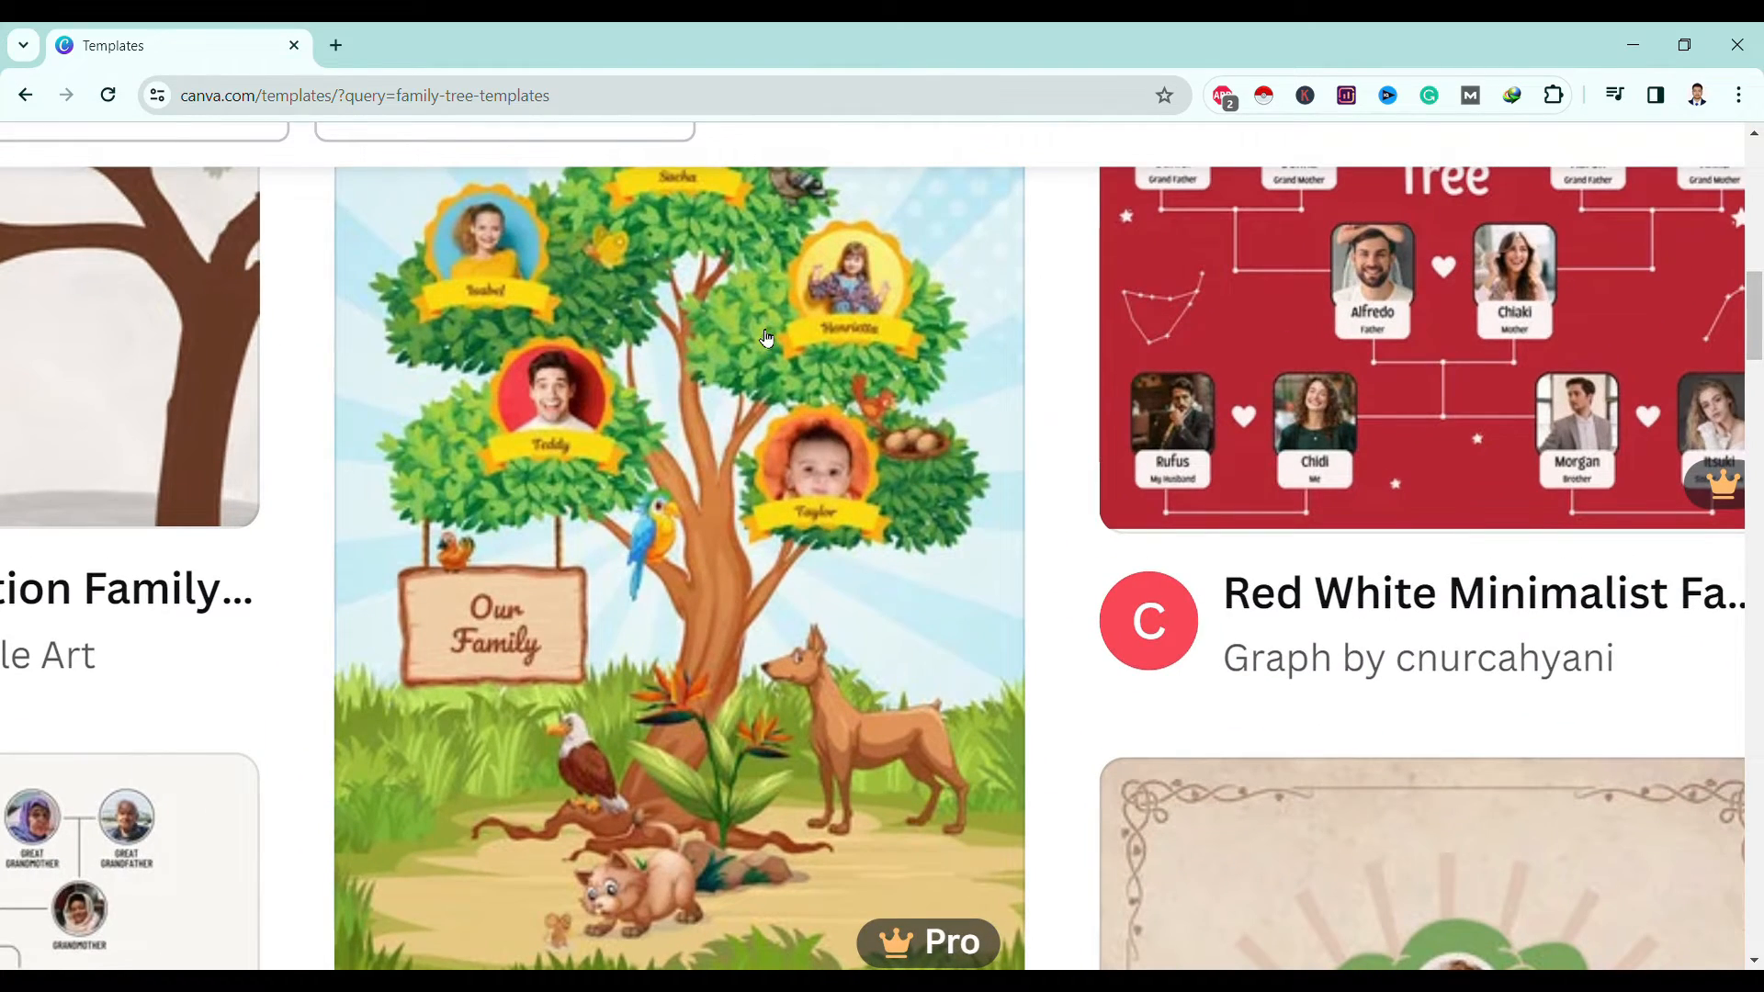
scroll("up", 3)
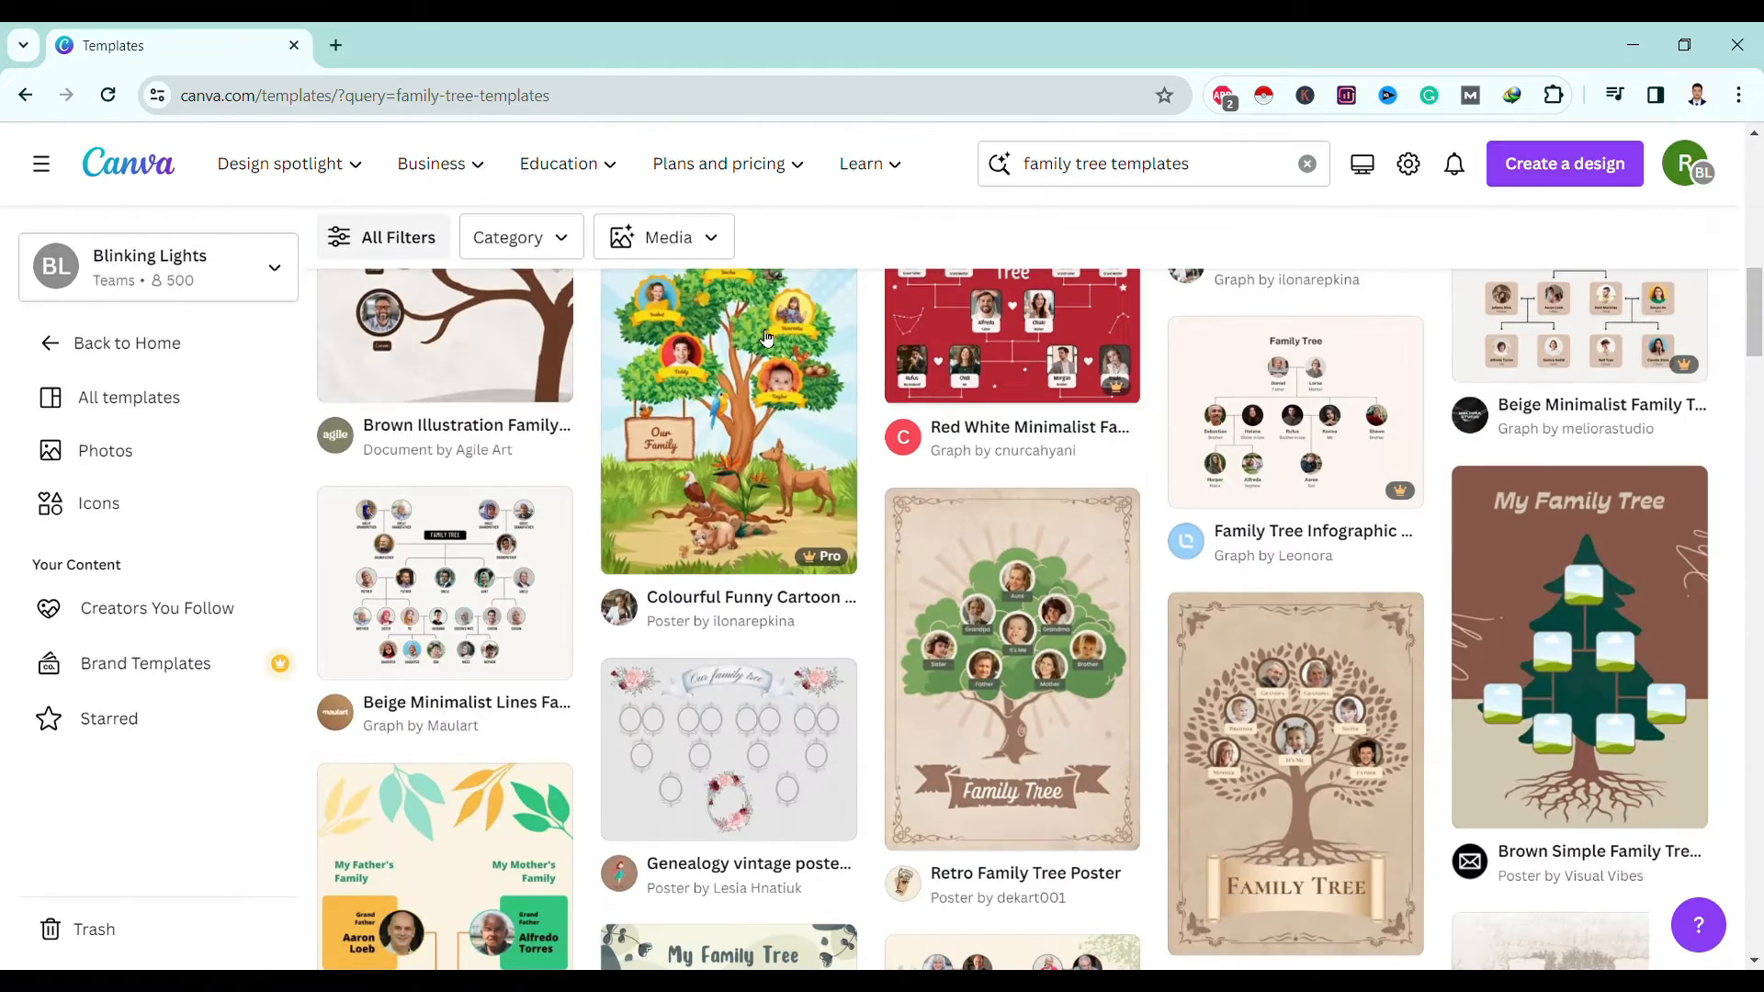
scroll("down", 3)
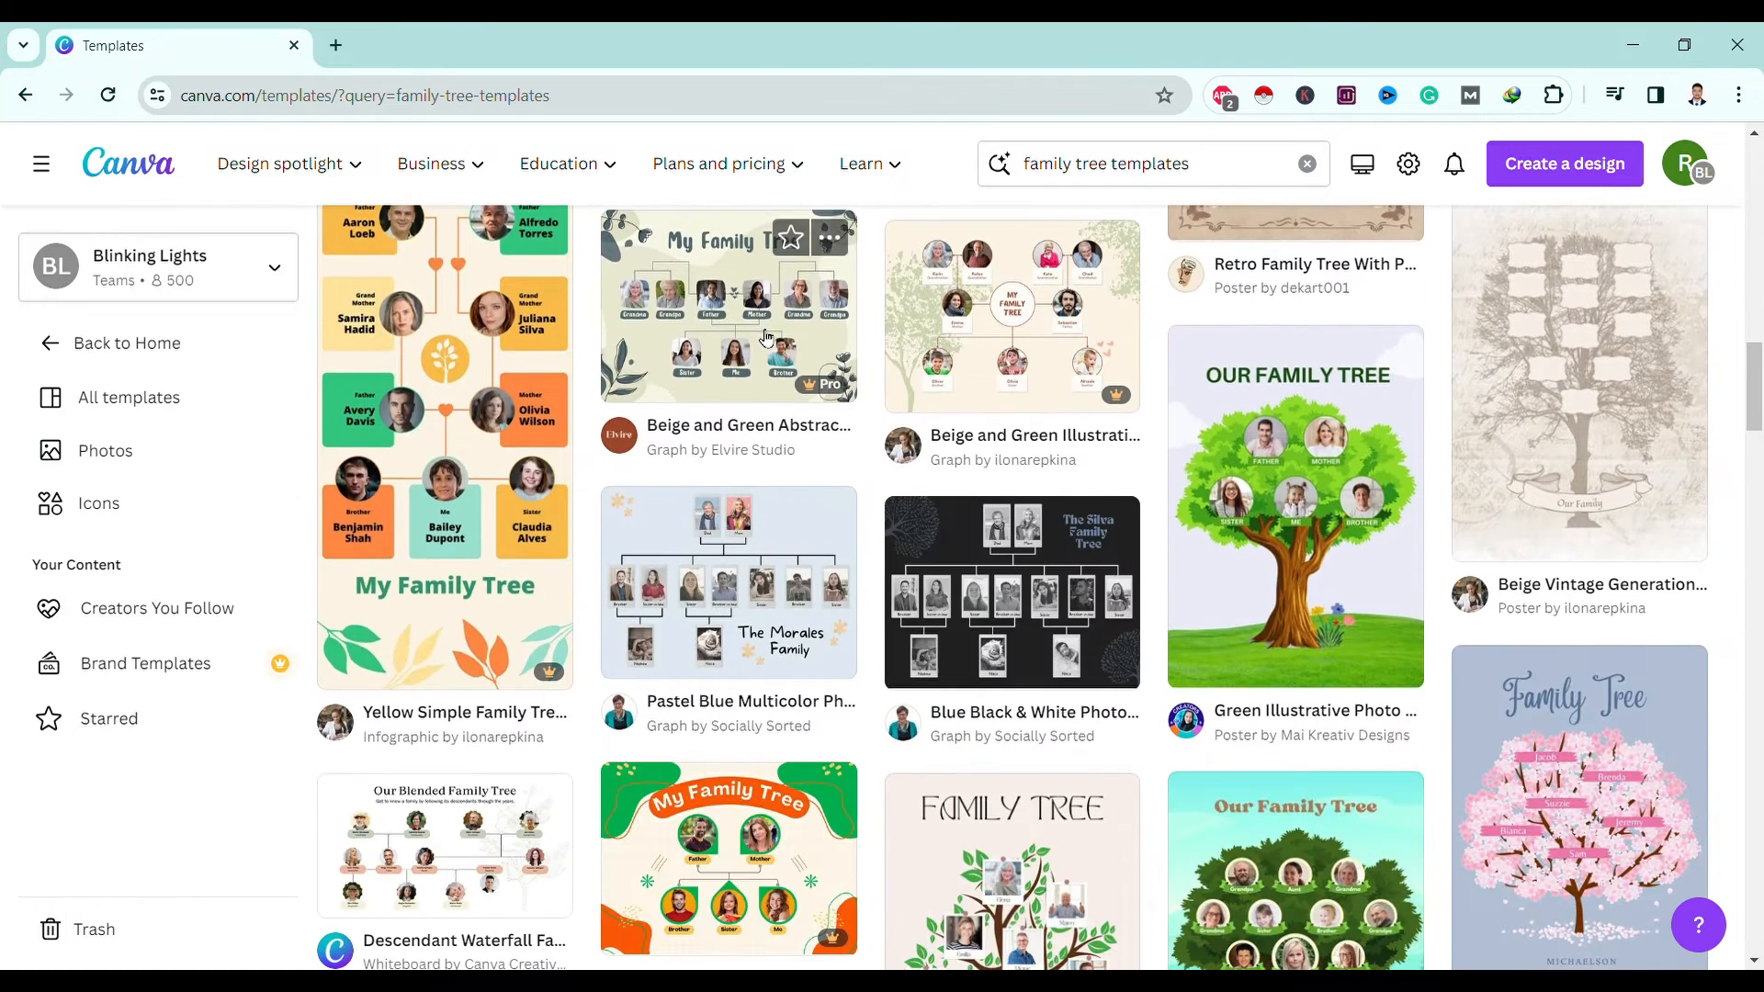
left_click(1295, 504)
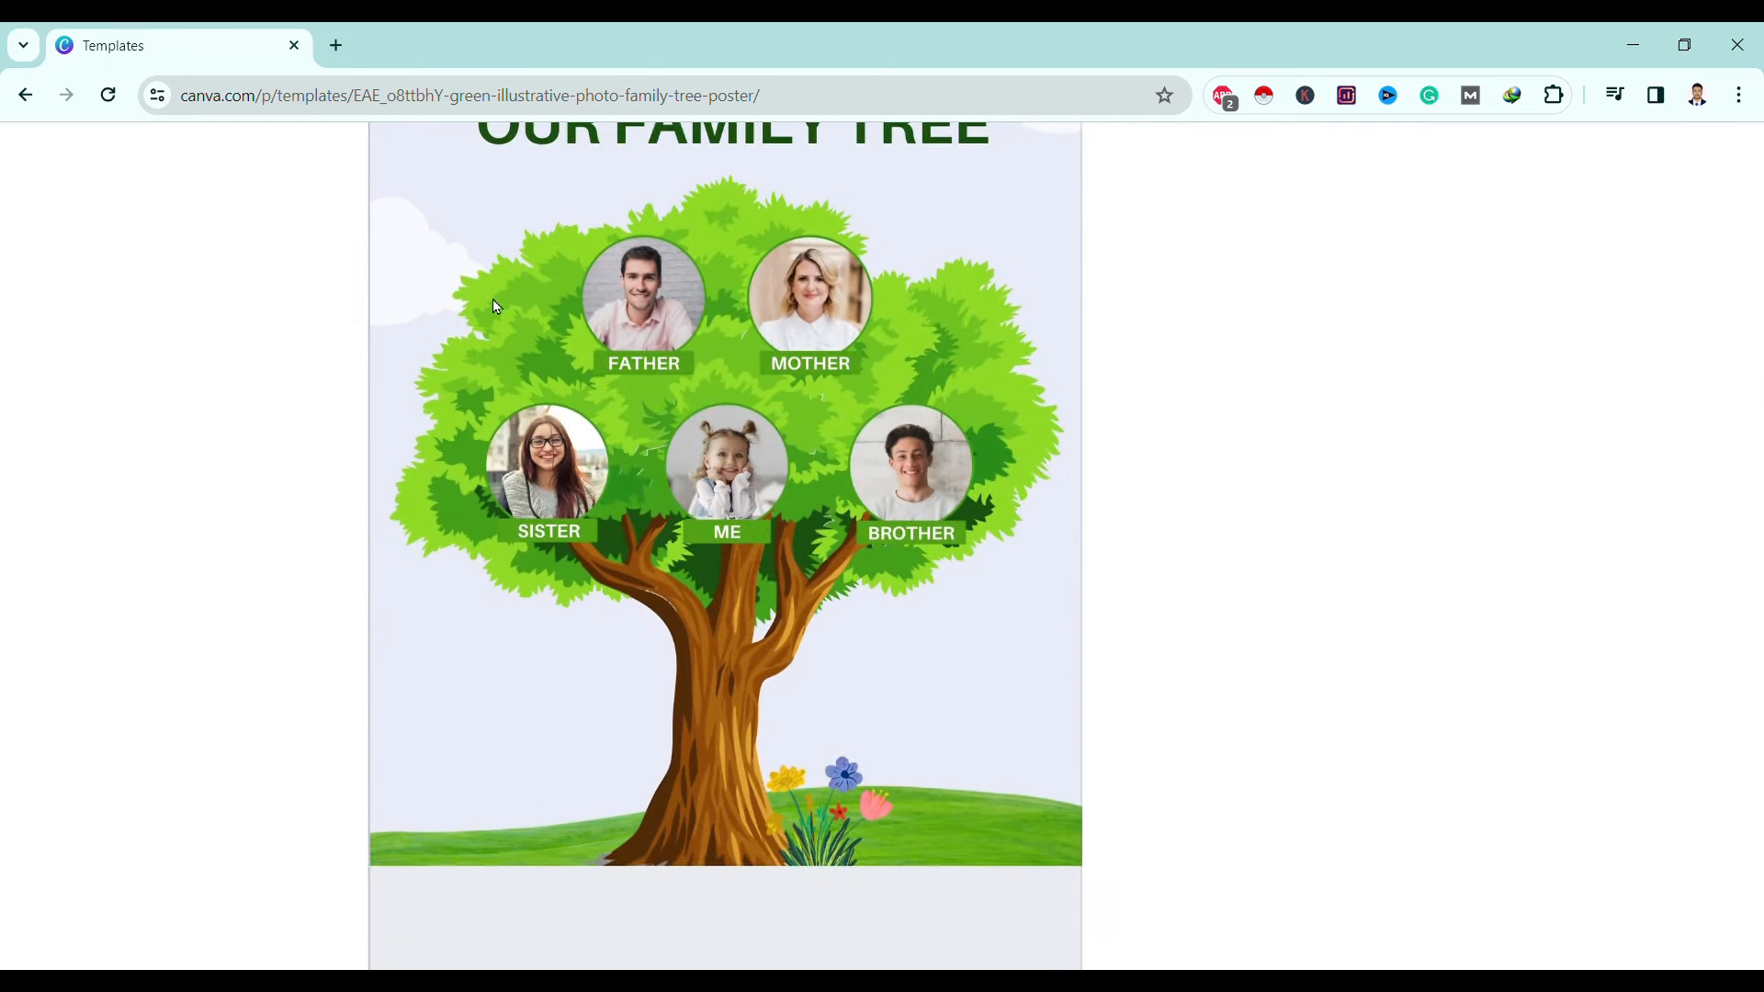
Open the poster template's details and customize a copy in a new tab.
scroll("down", 3)
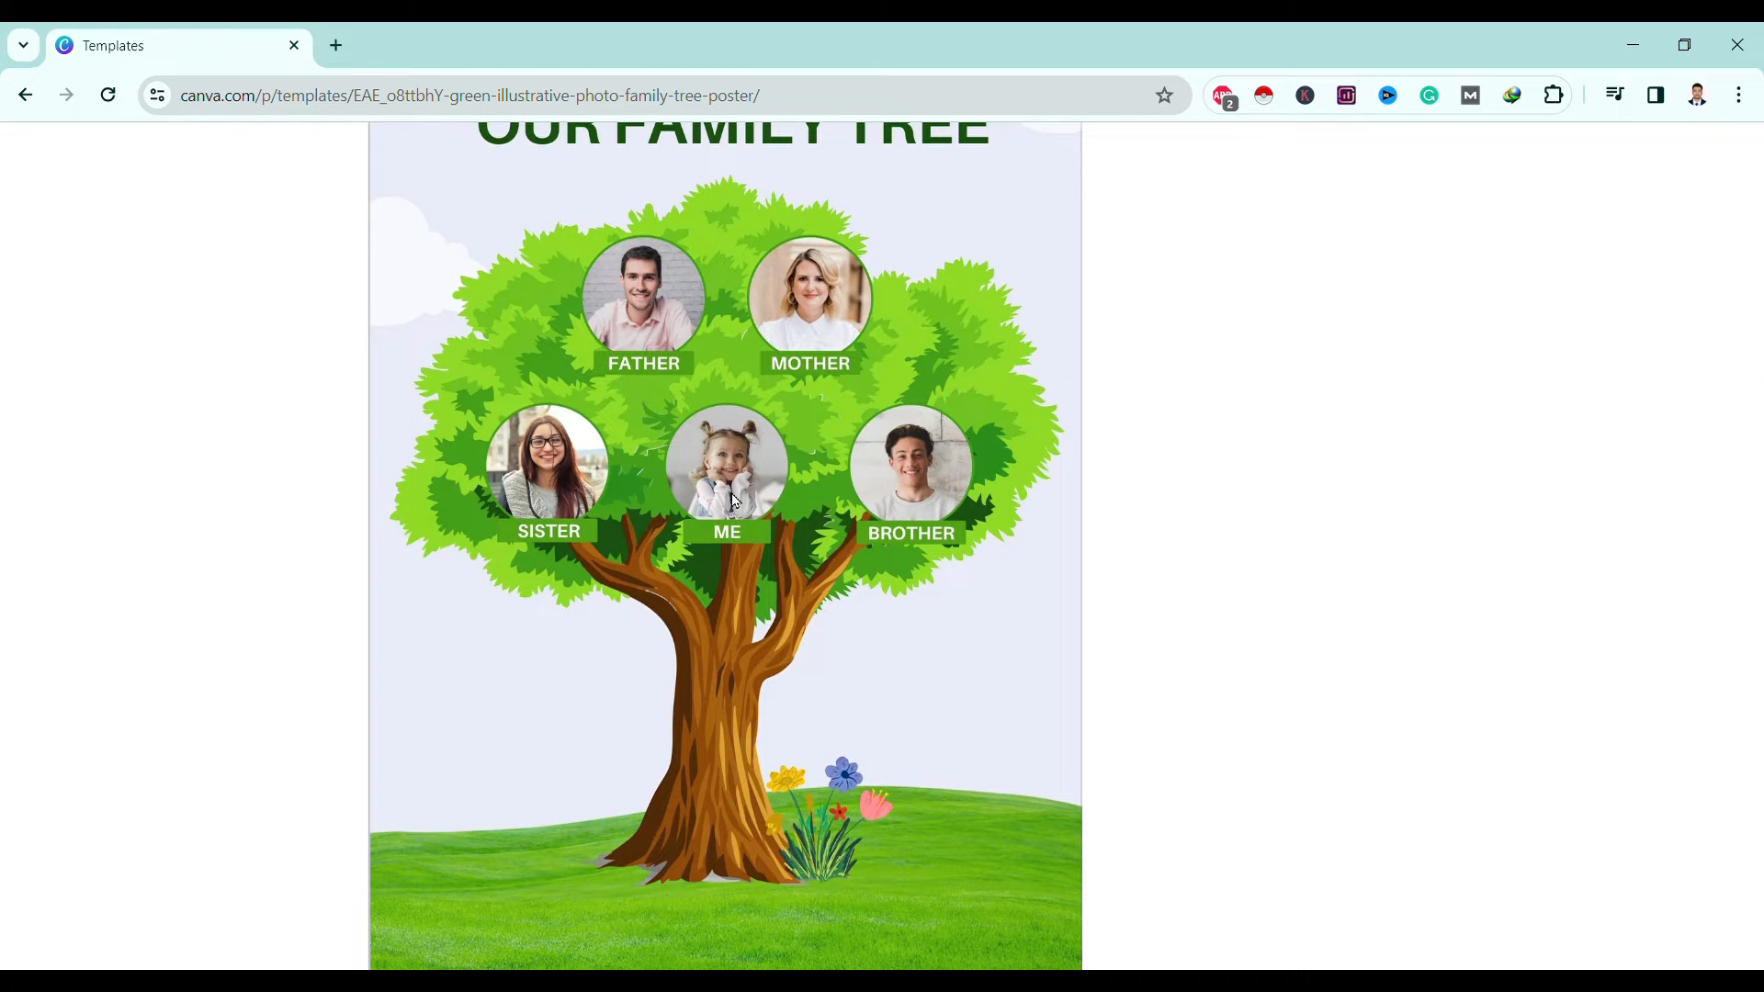
left_click(726, 463)
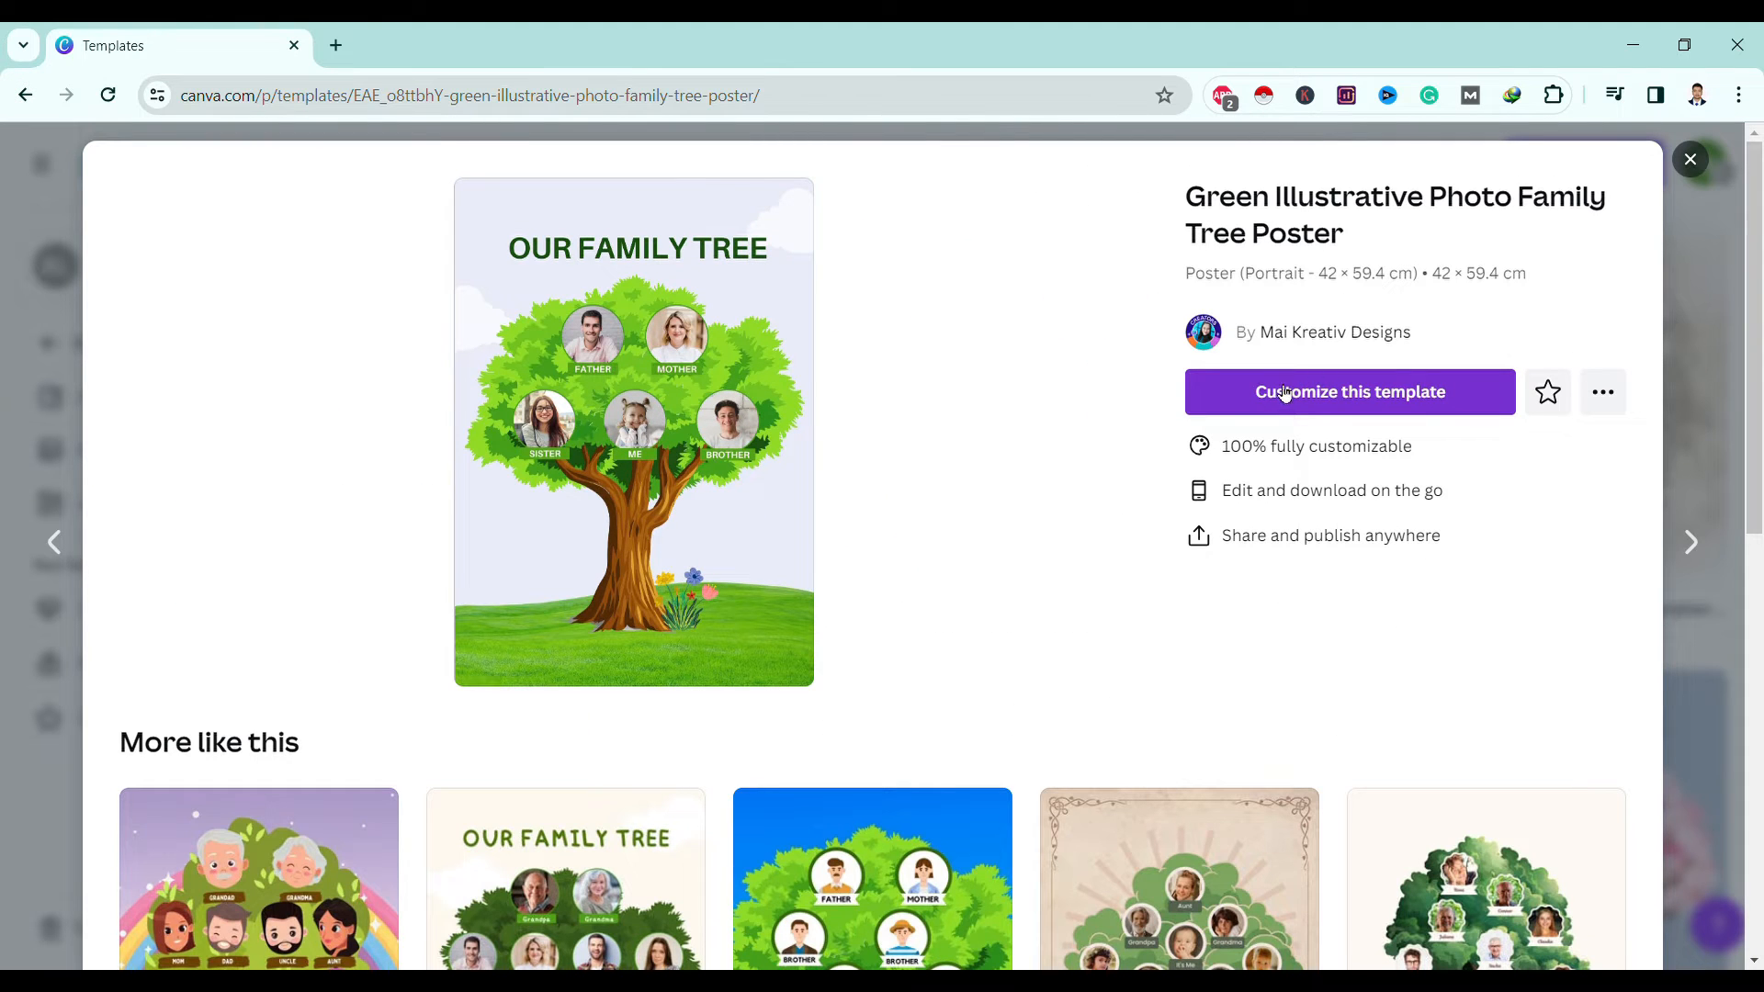
left_click(1349, 391)
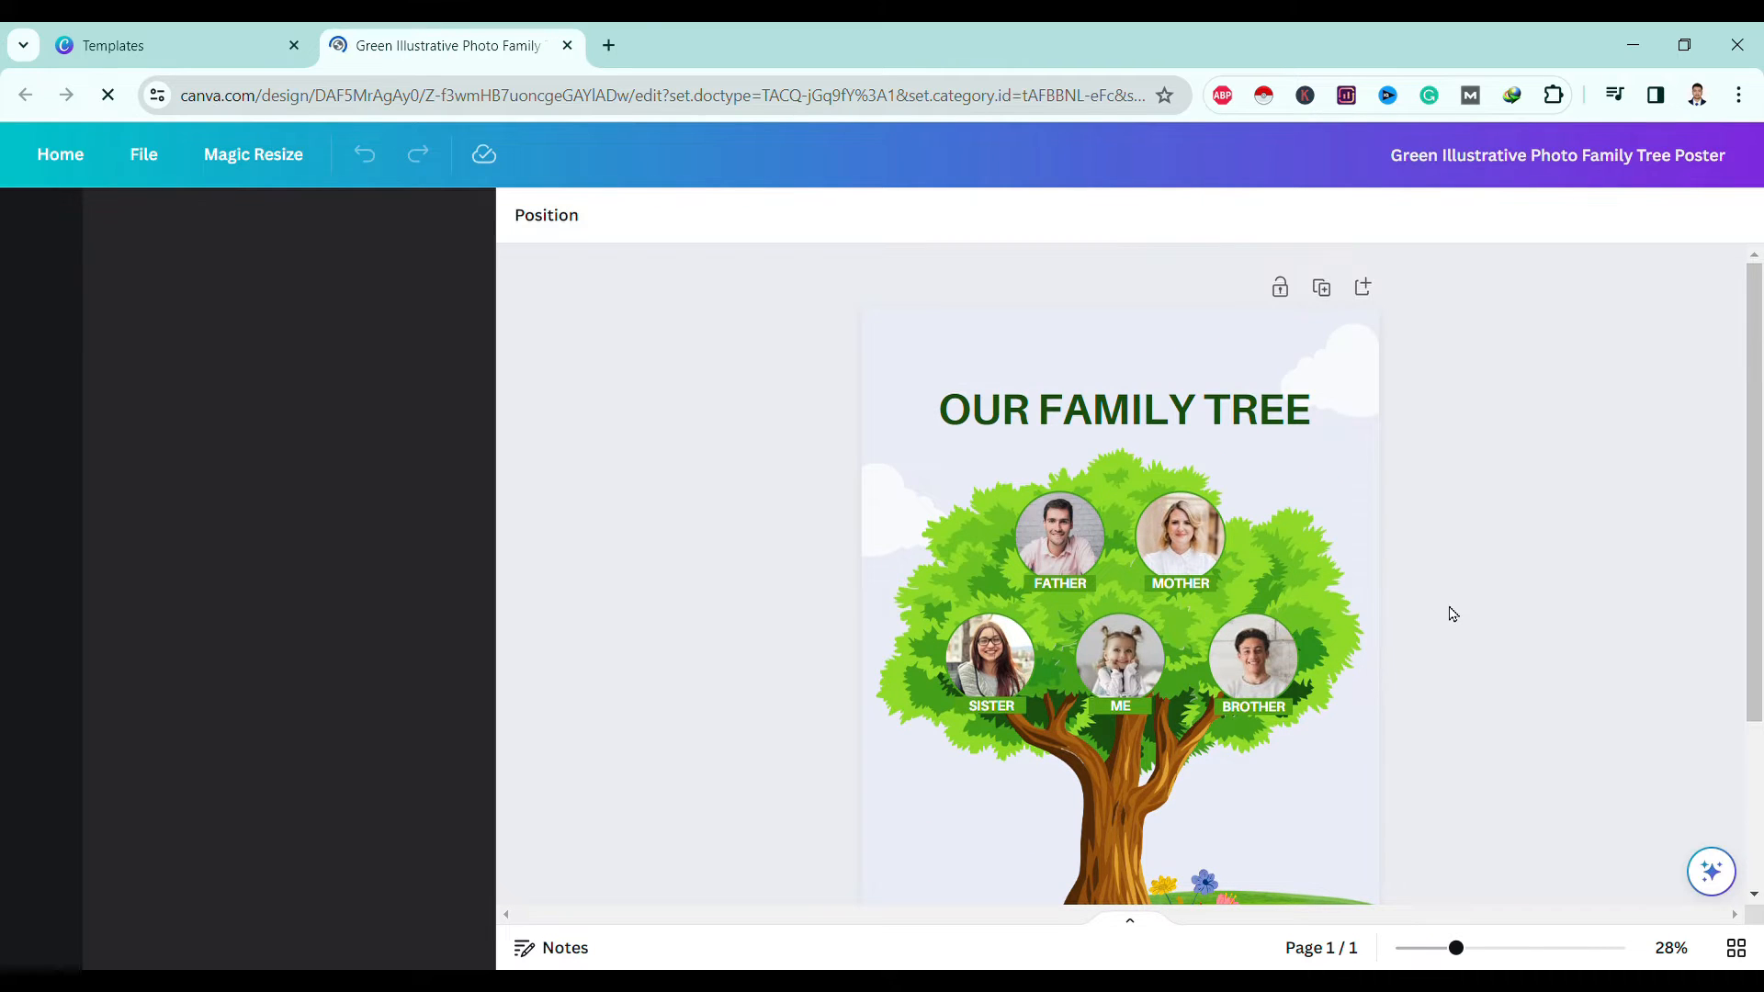
Delete the Father, Mother, Sister, Me and Brother sample portraits from their circle frames.
left_click(1252, 660)
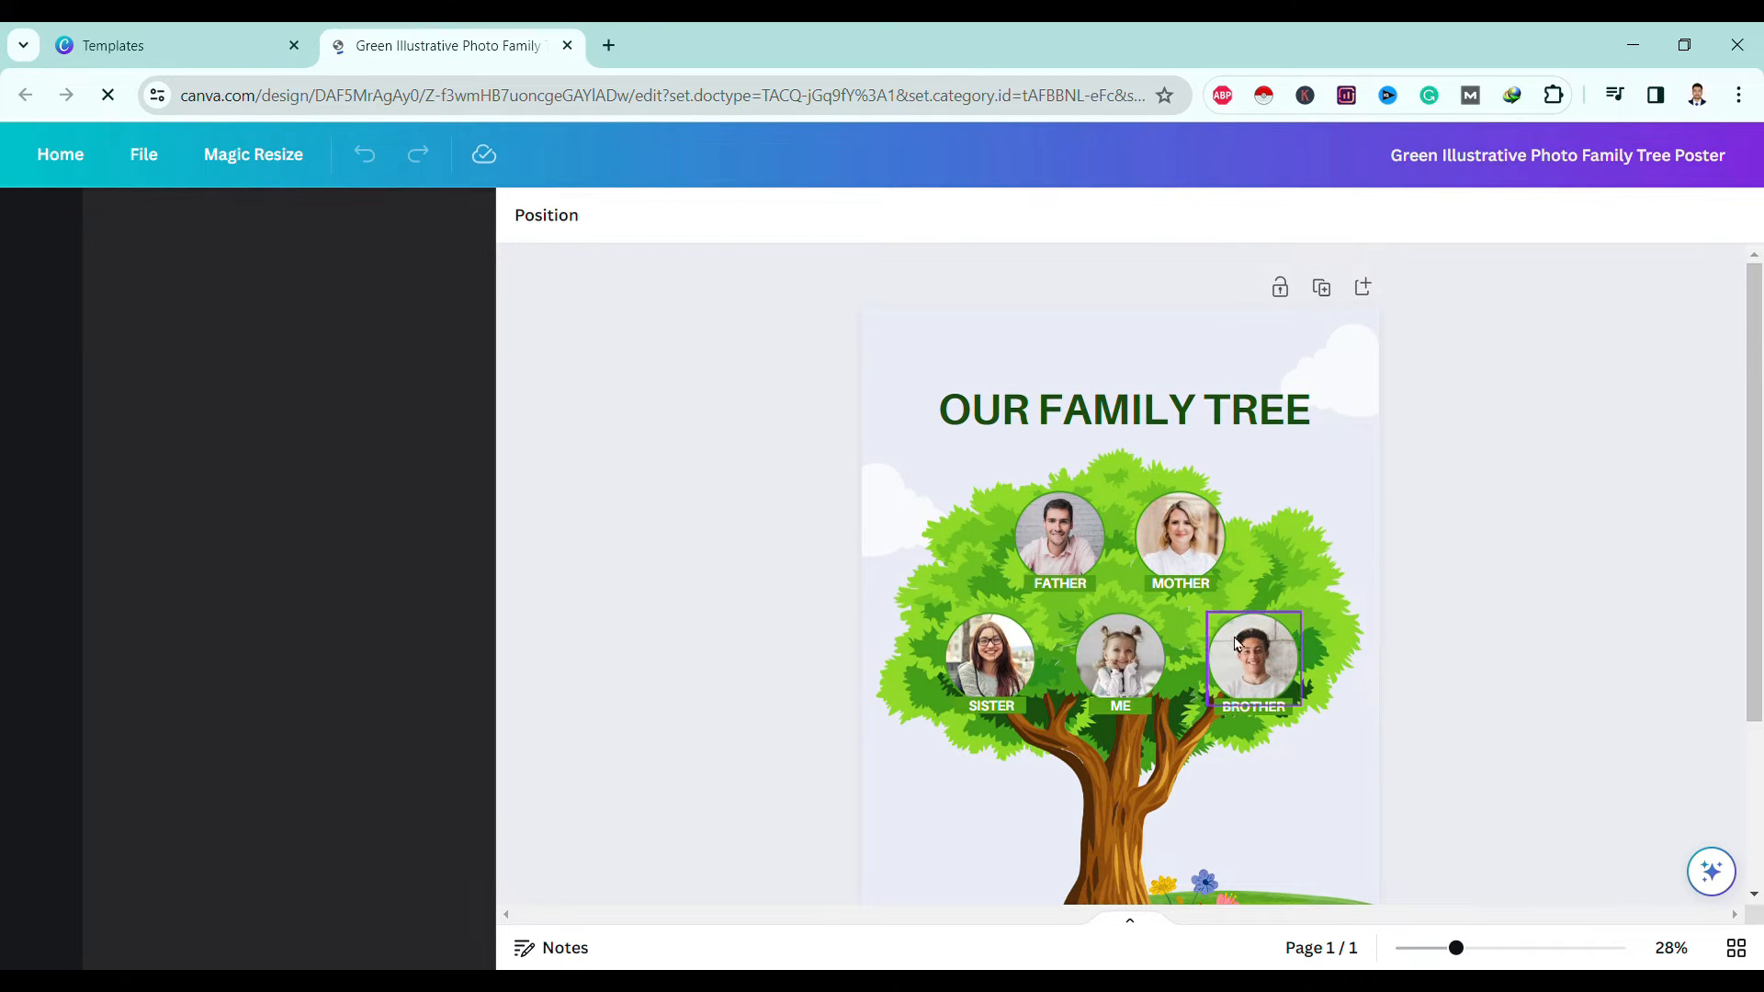
left_click(1058, 537)
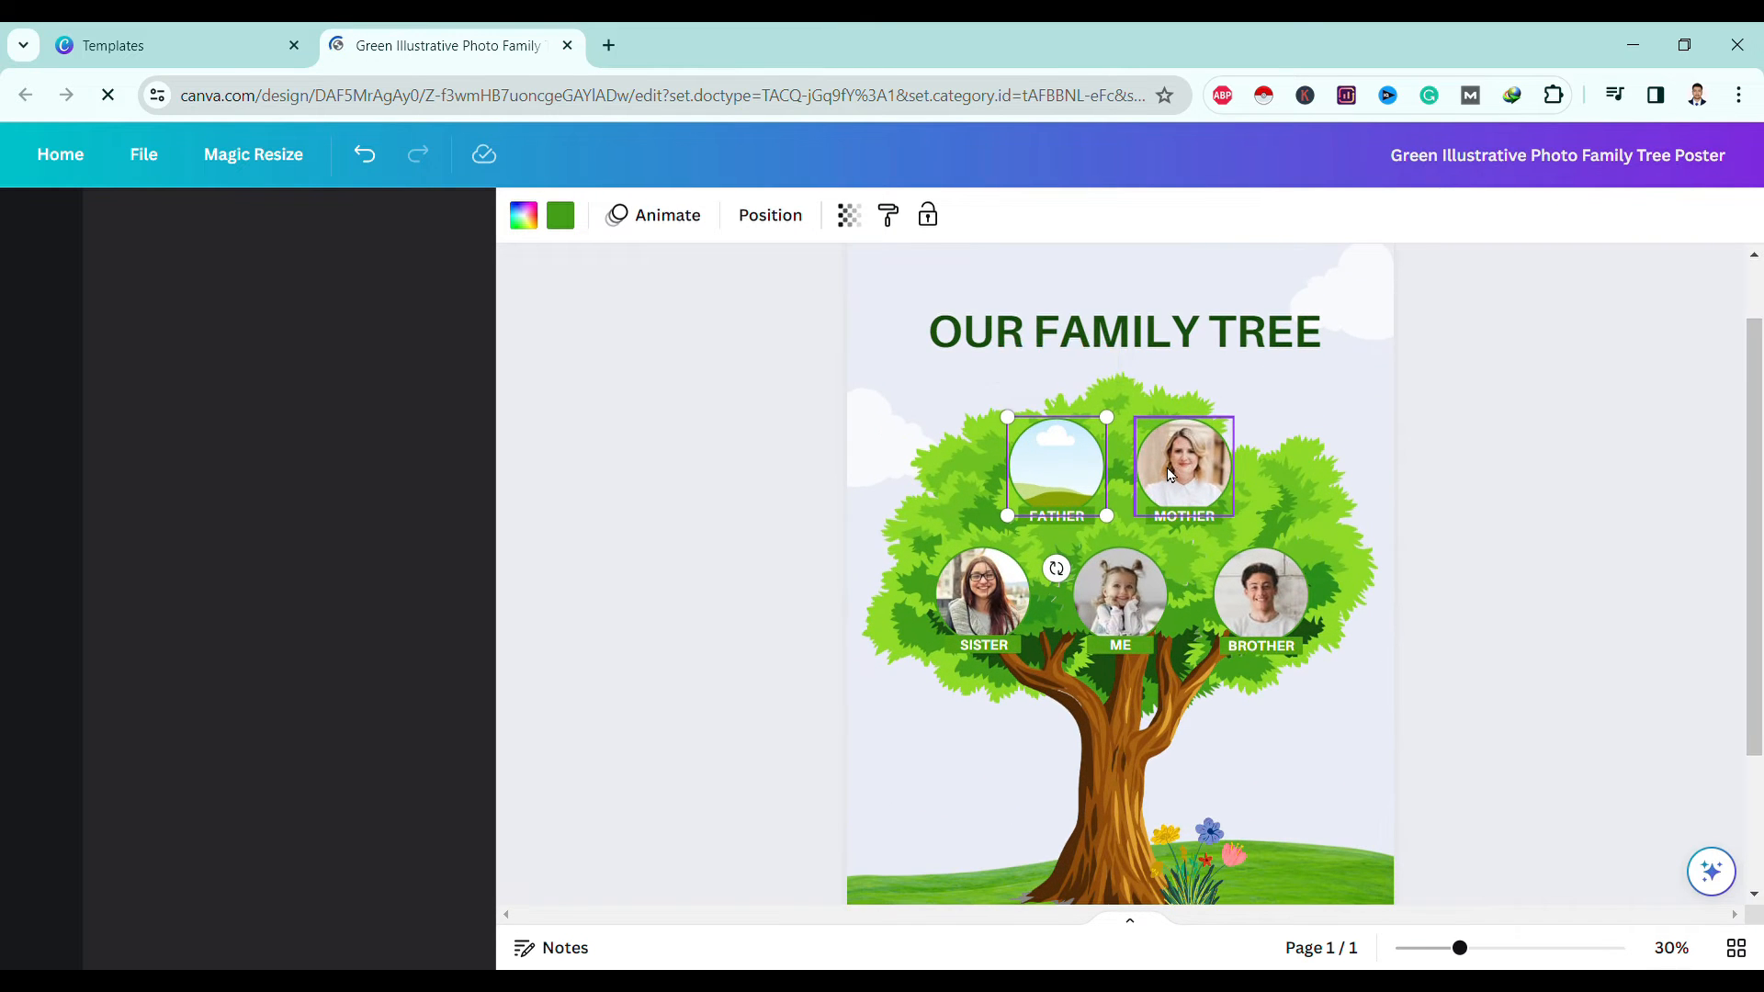
left_click(1182, 465)
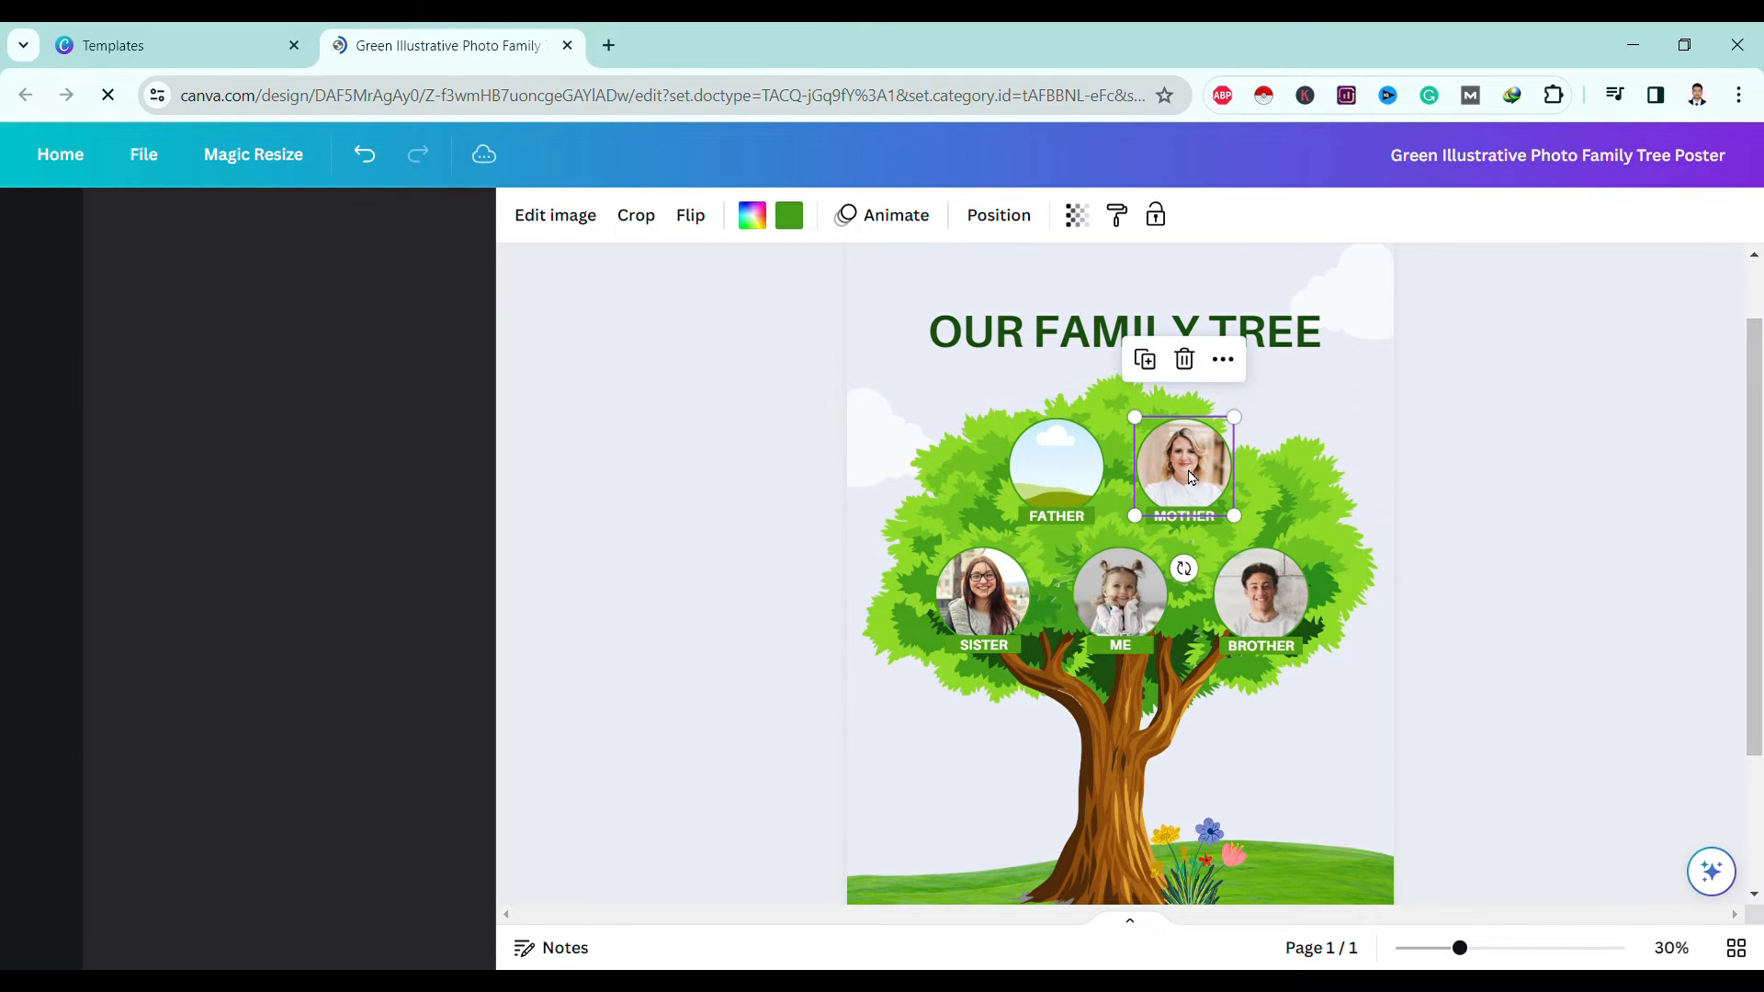
left_click(982, 593)
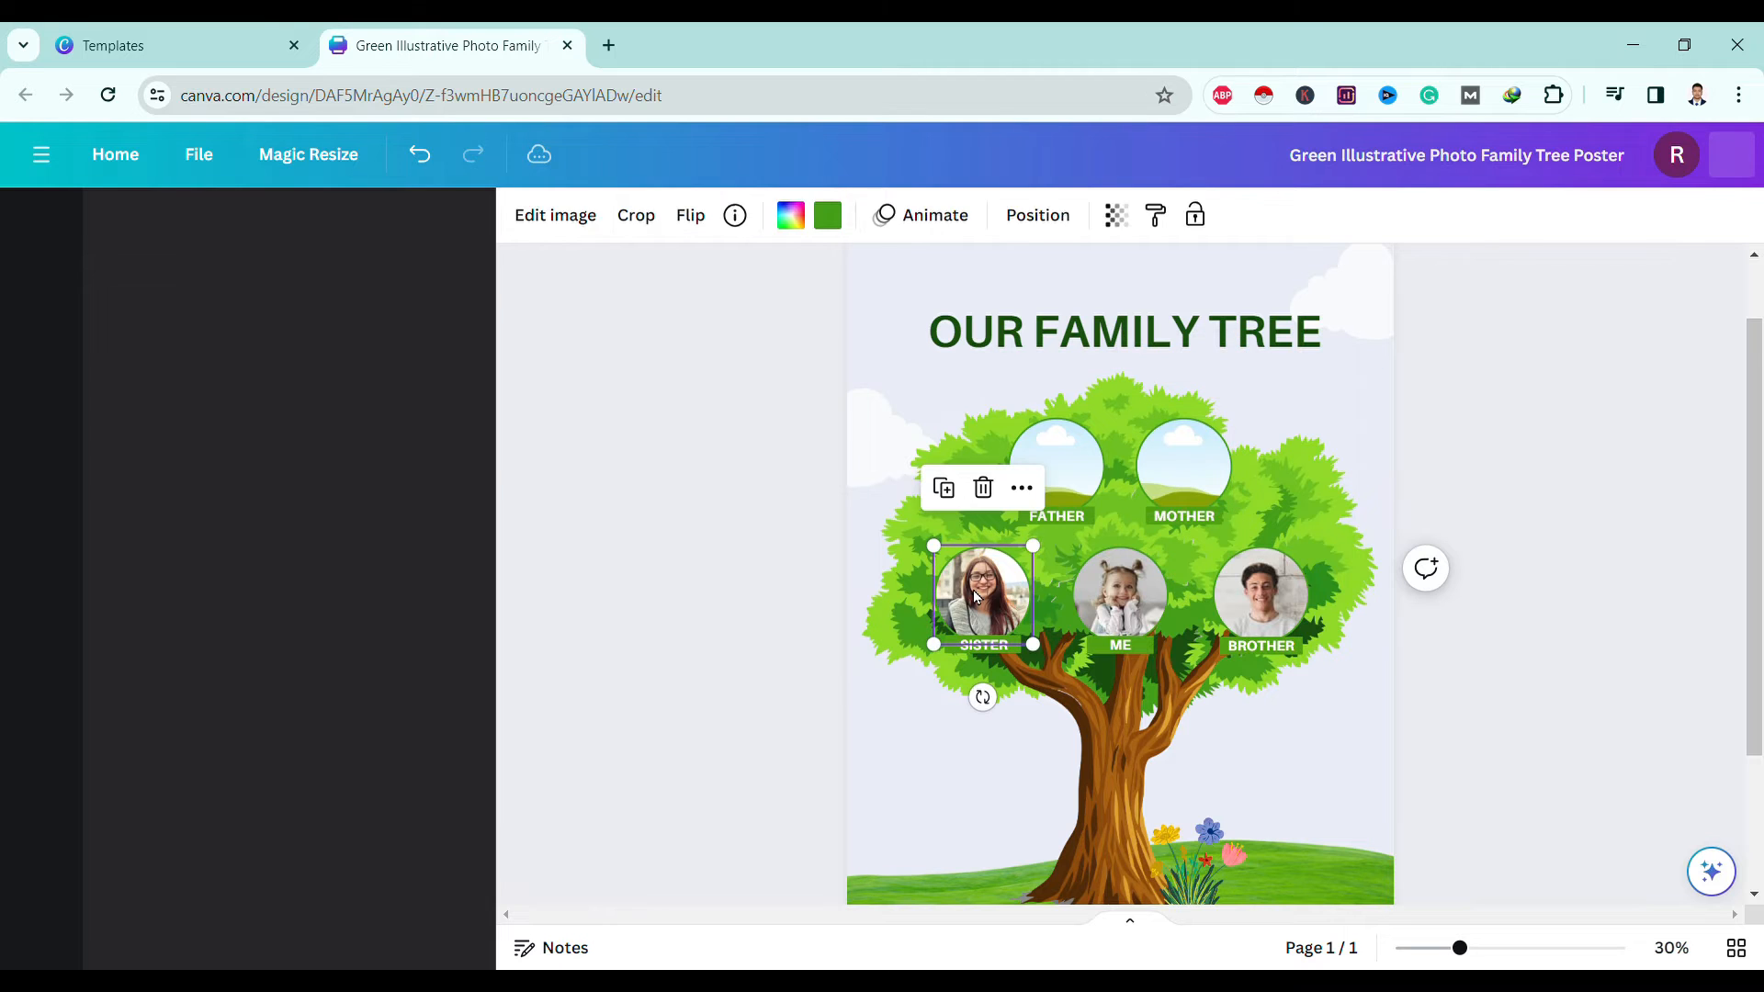
left_click(1119, 596)
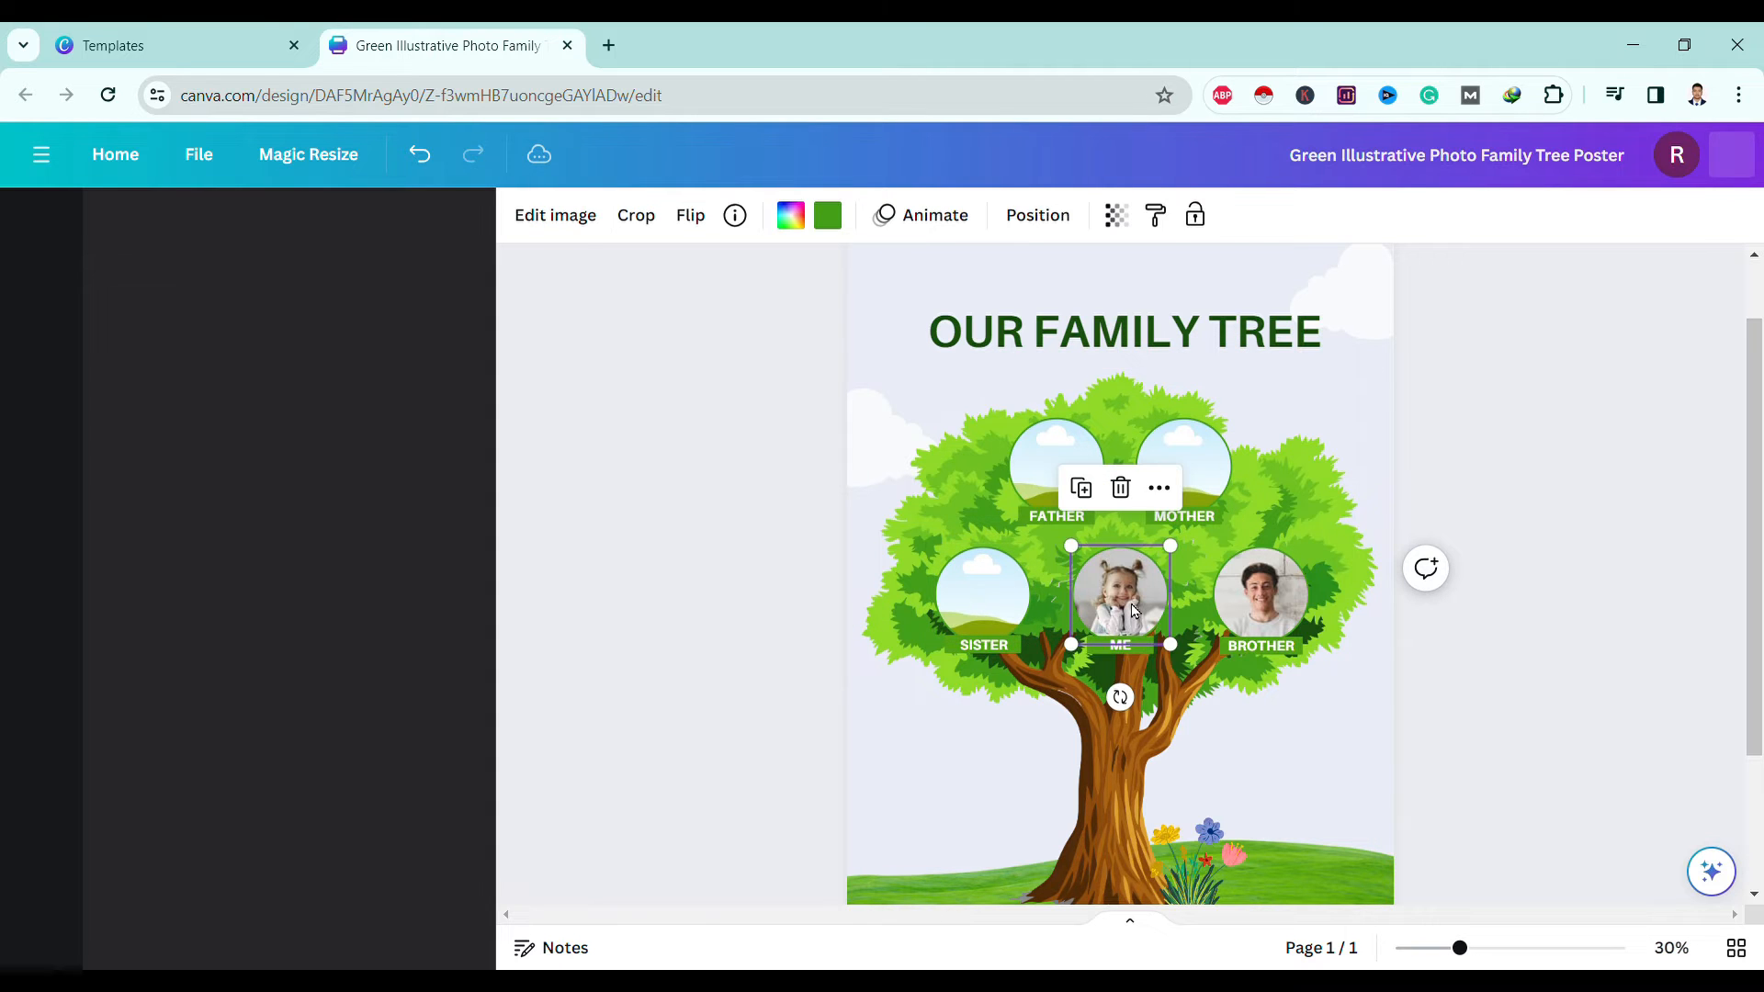
left_click(1260, 596)
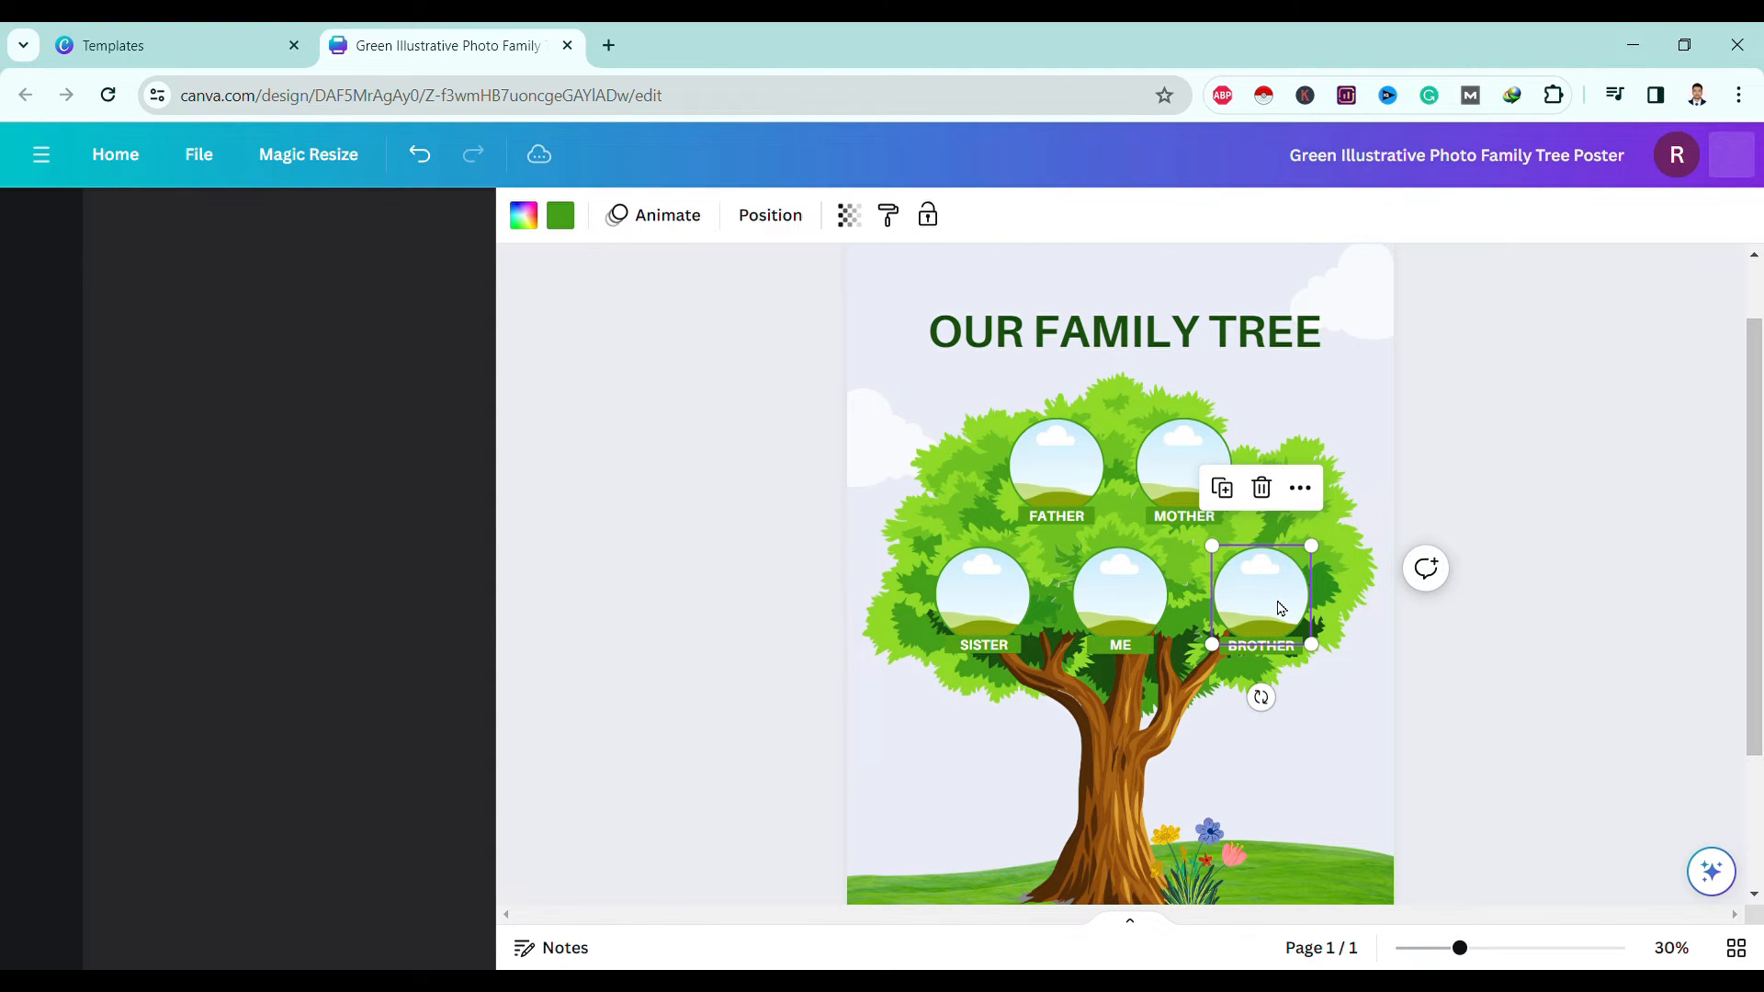
left_click(41, 221)
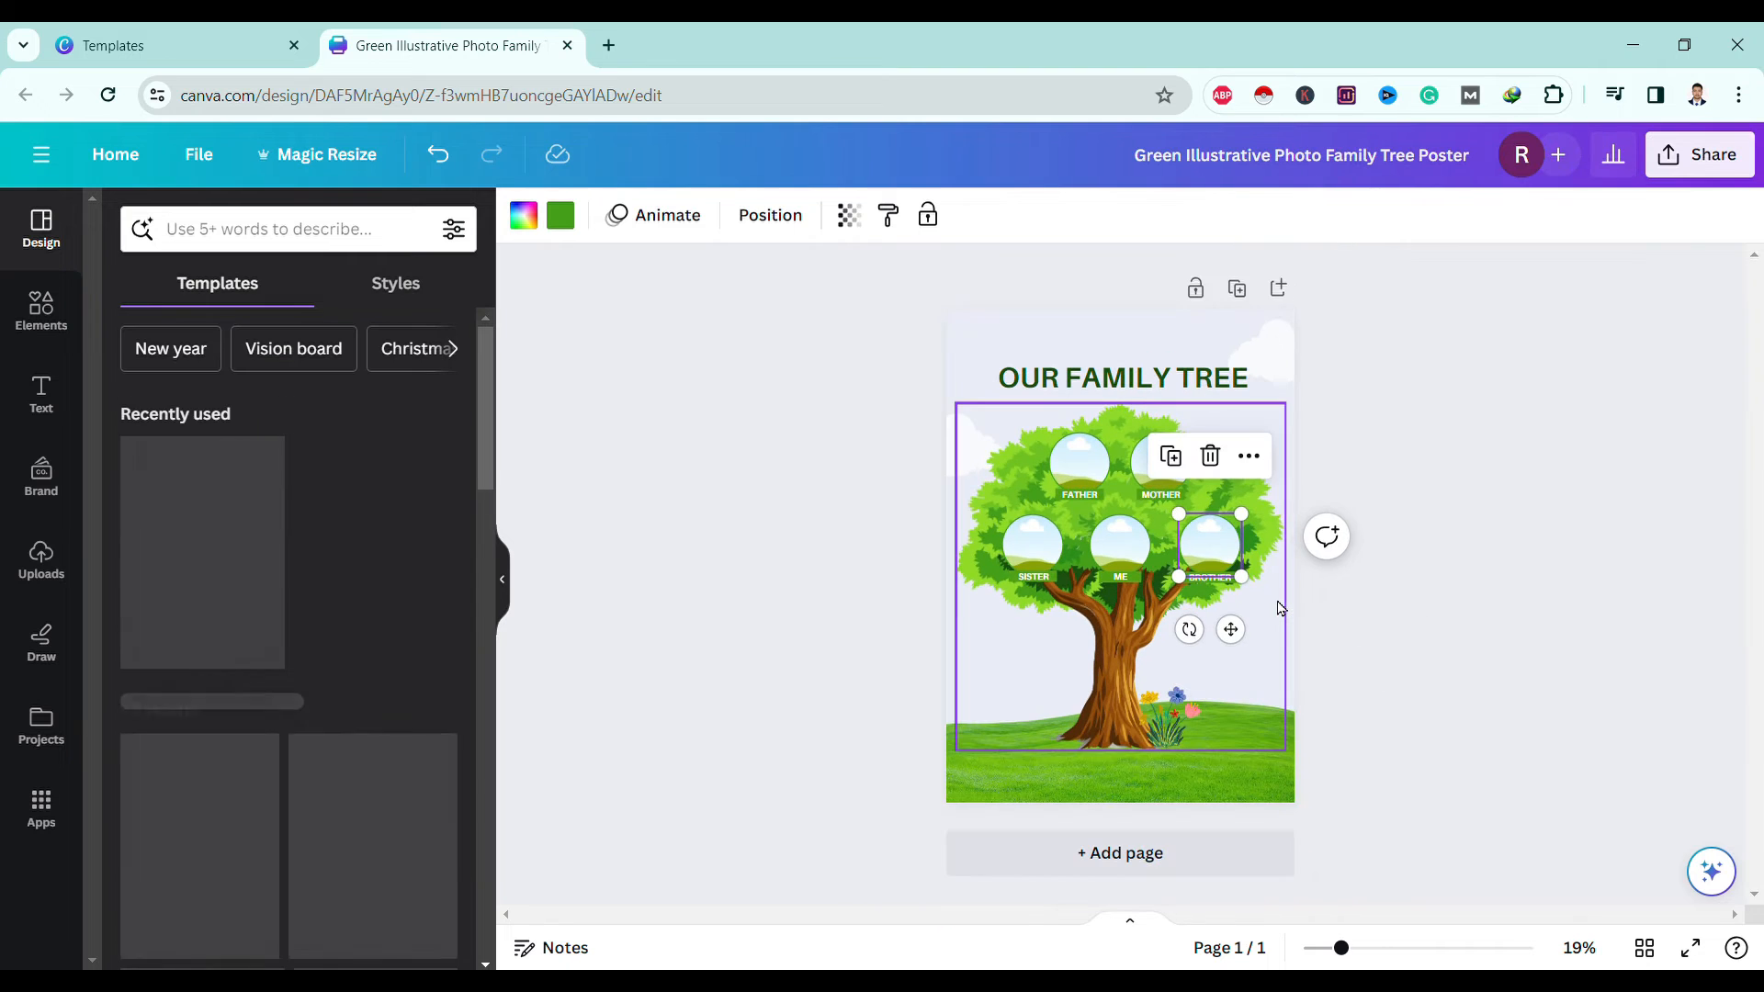
left_click(1160, 464)
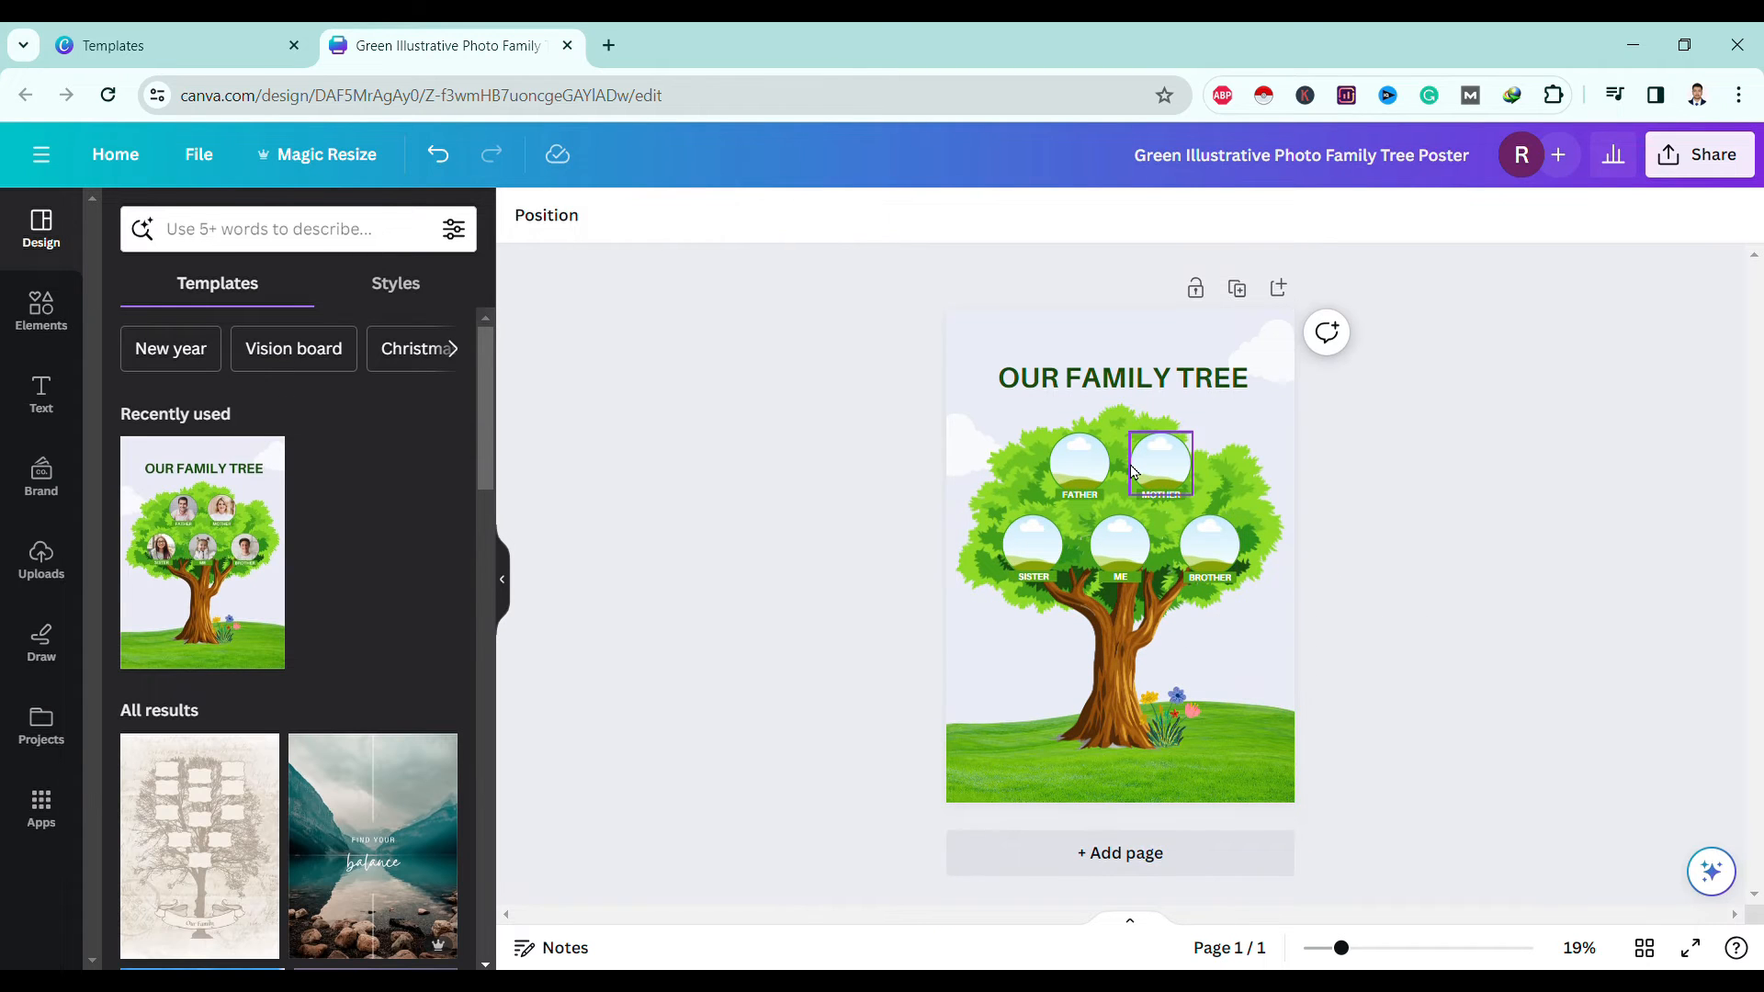
left_click(1033, 576)
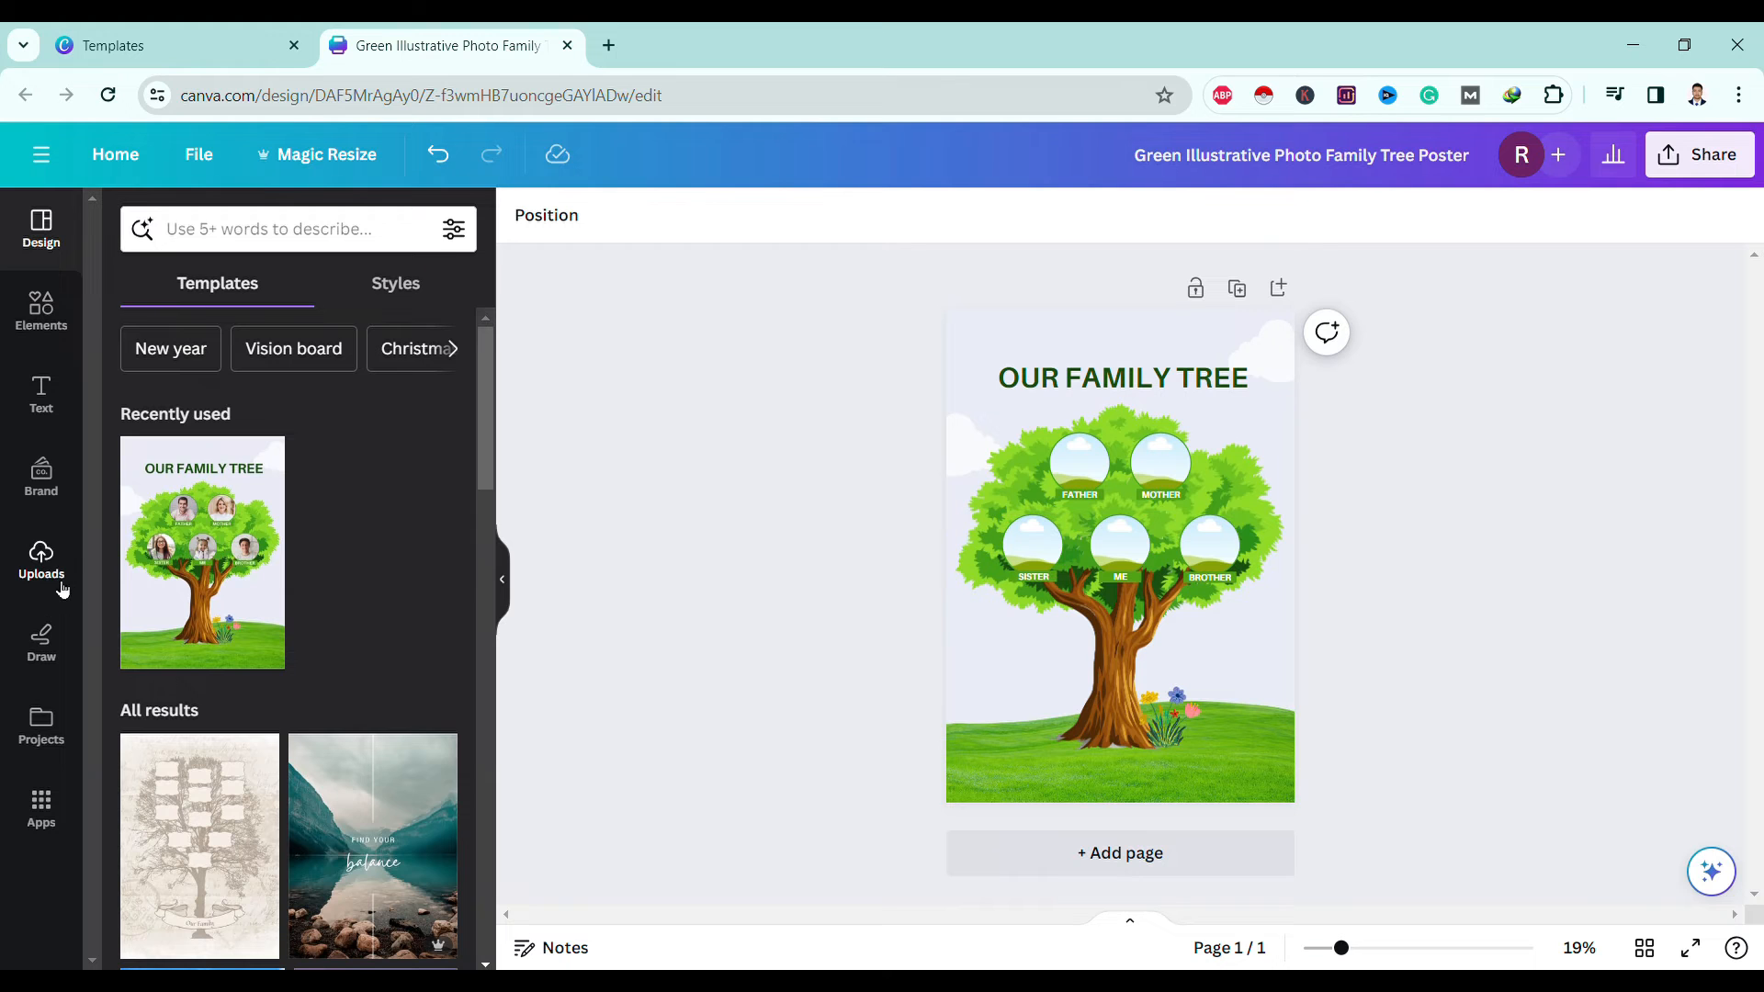
Show the uploaded images in the Uploads panel.
left_click(41, 557)
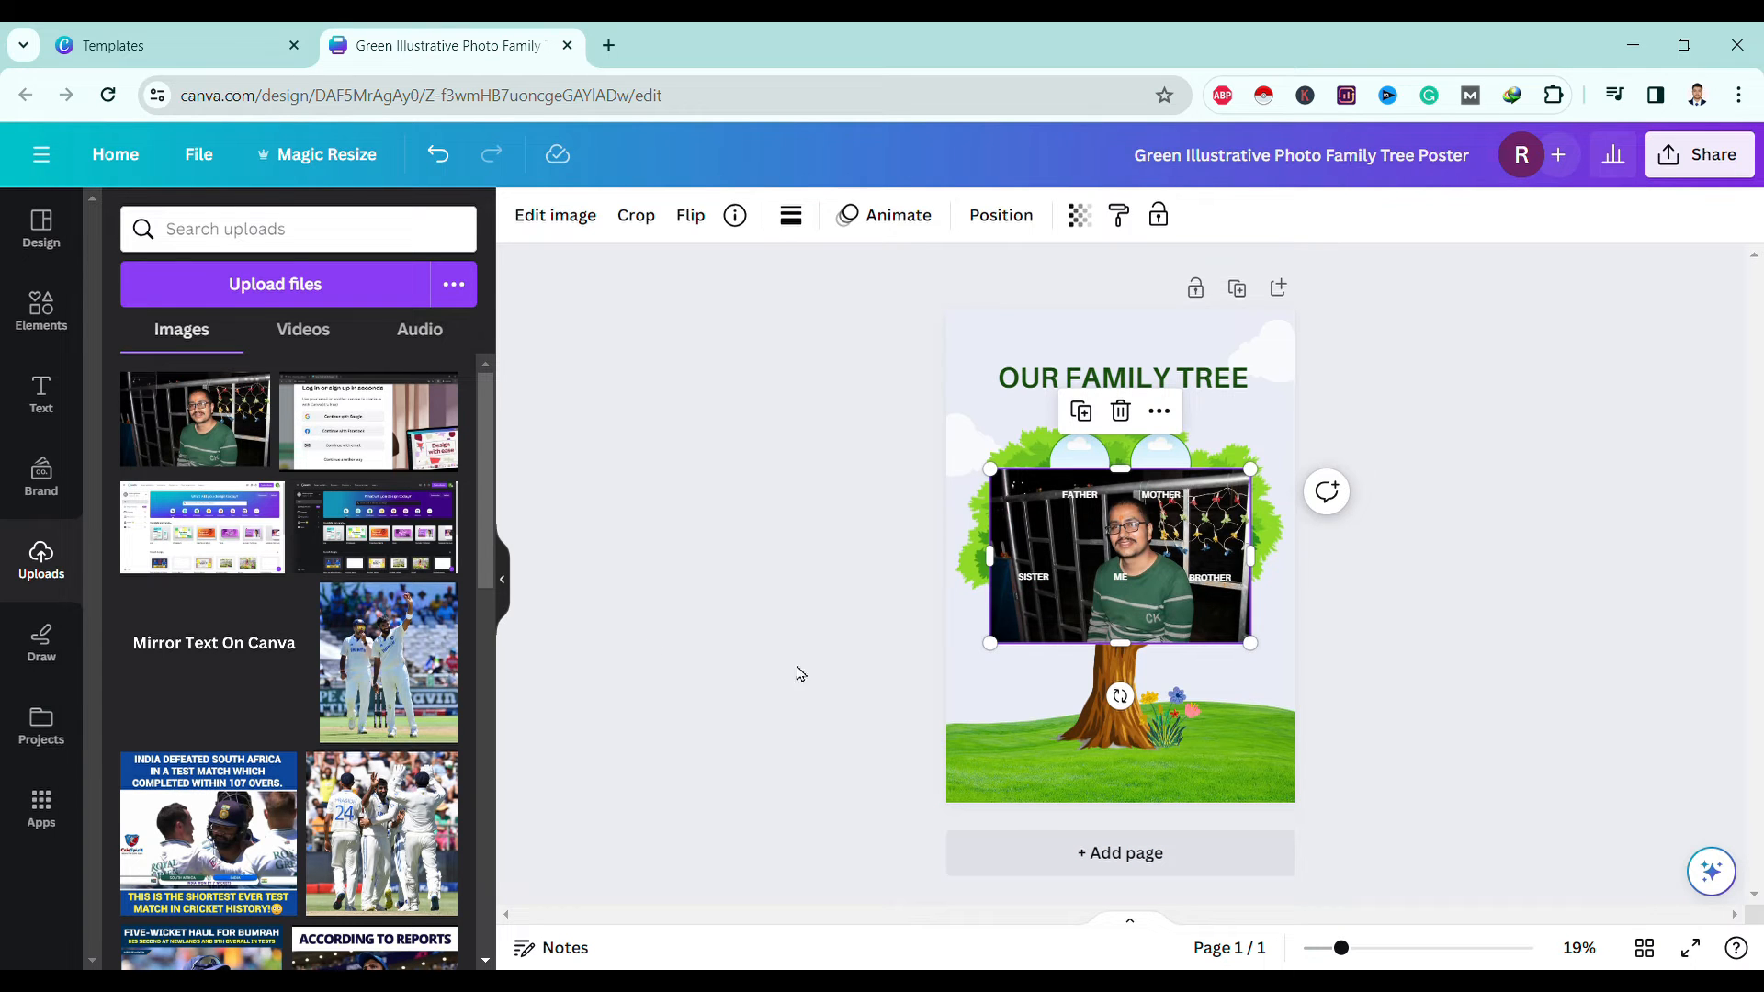
mouse_move(1108, 551)
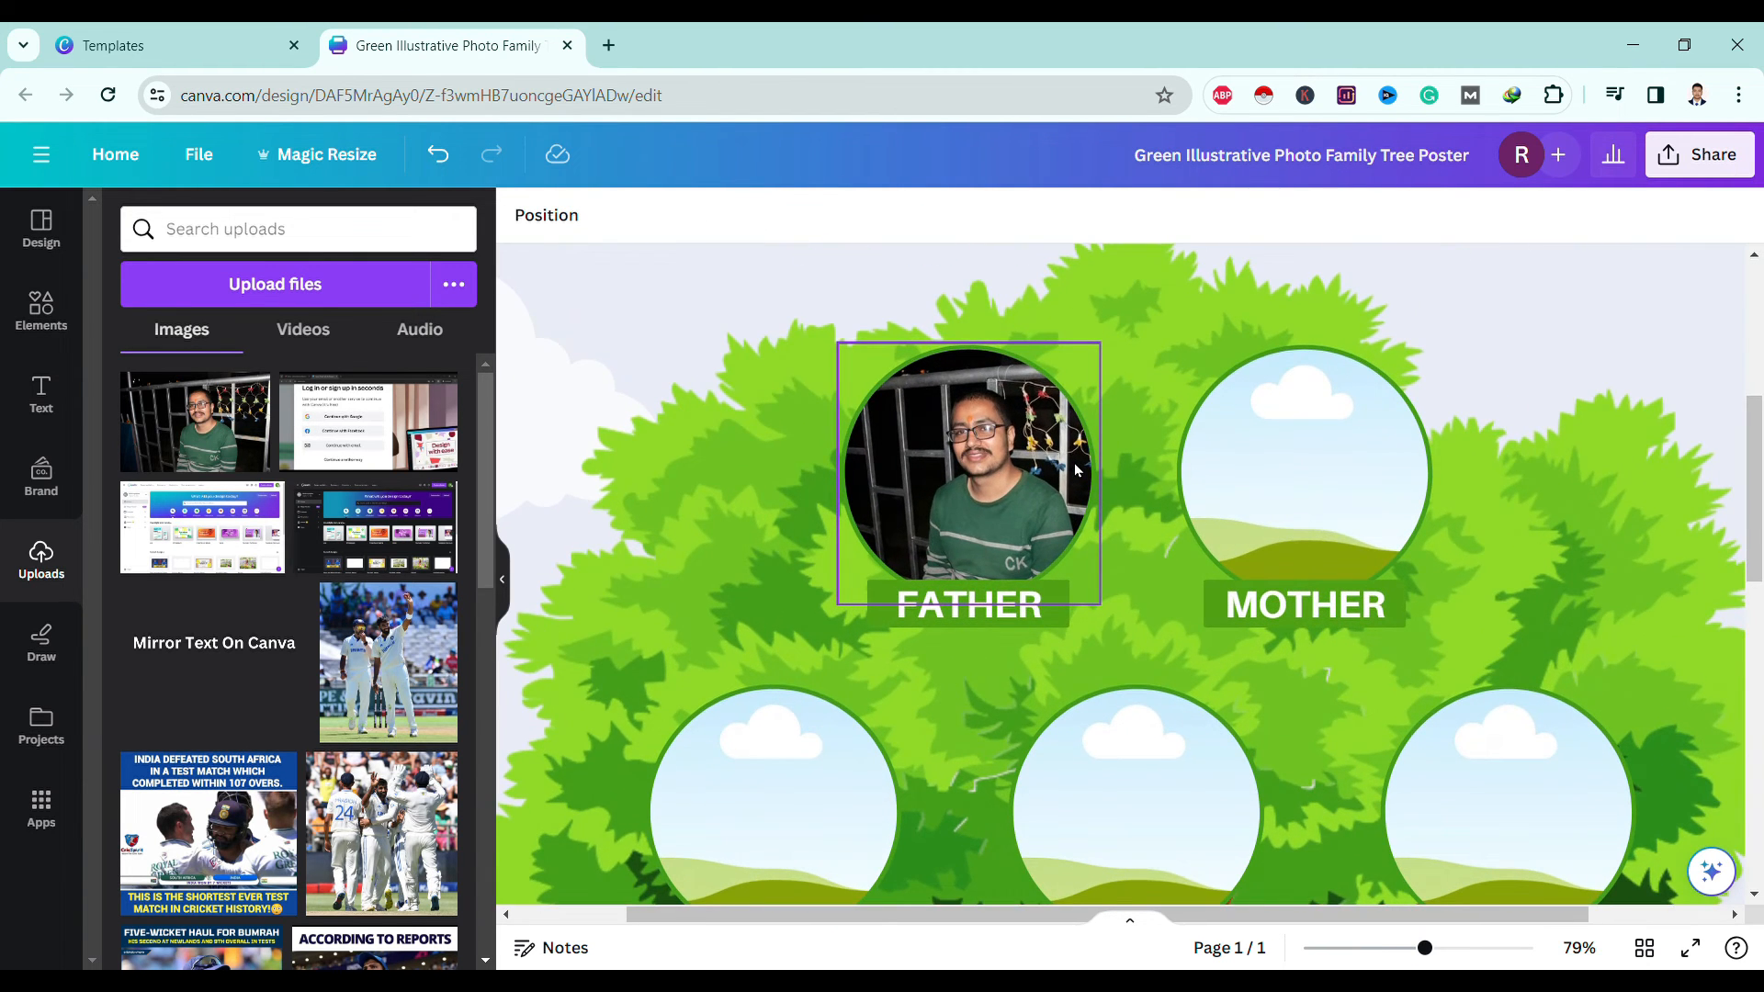
Reposition and enlarge the man's photo inside the Father frame, then confirm with Done.
double_click(968, 470)
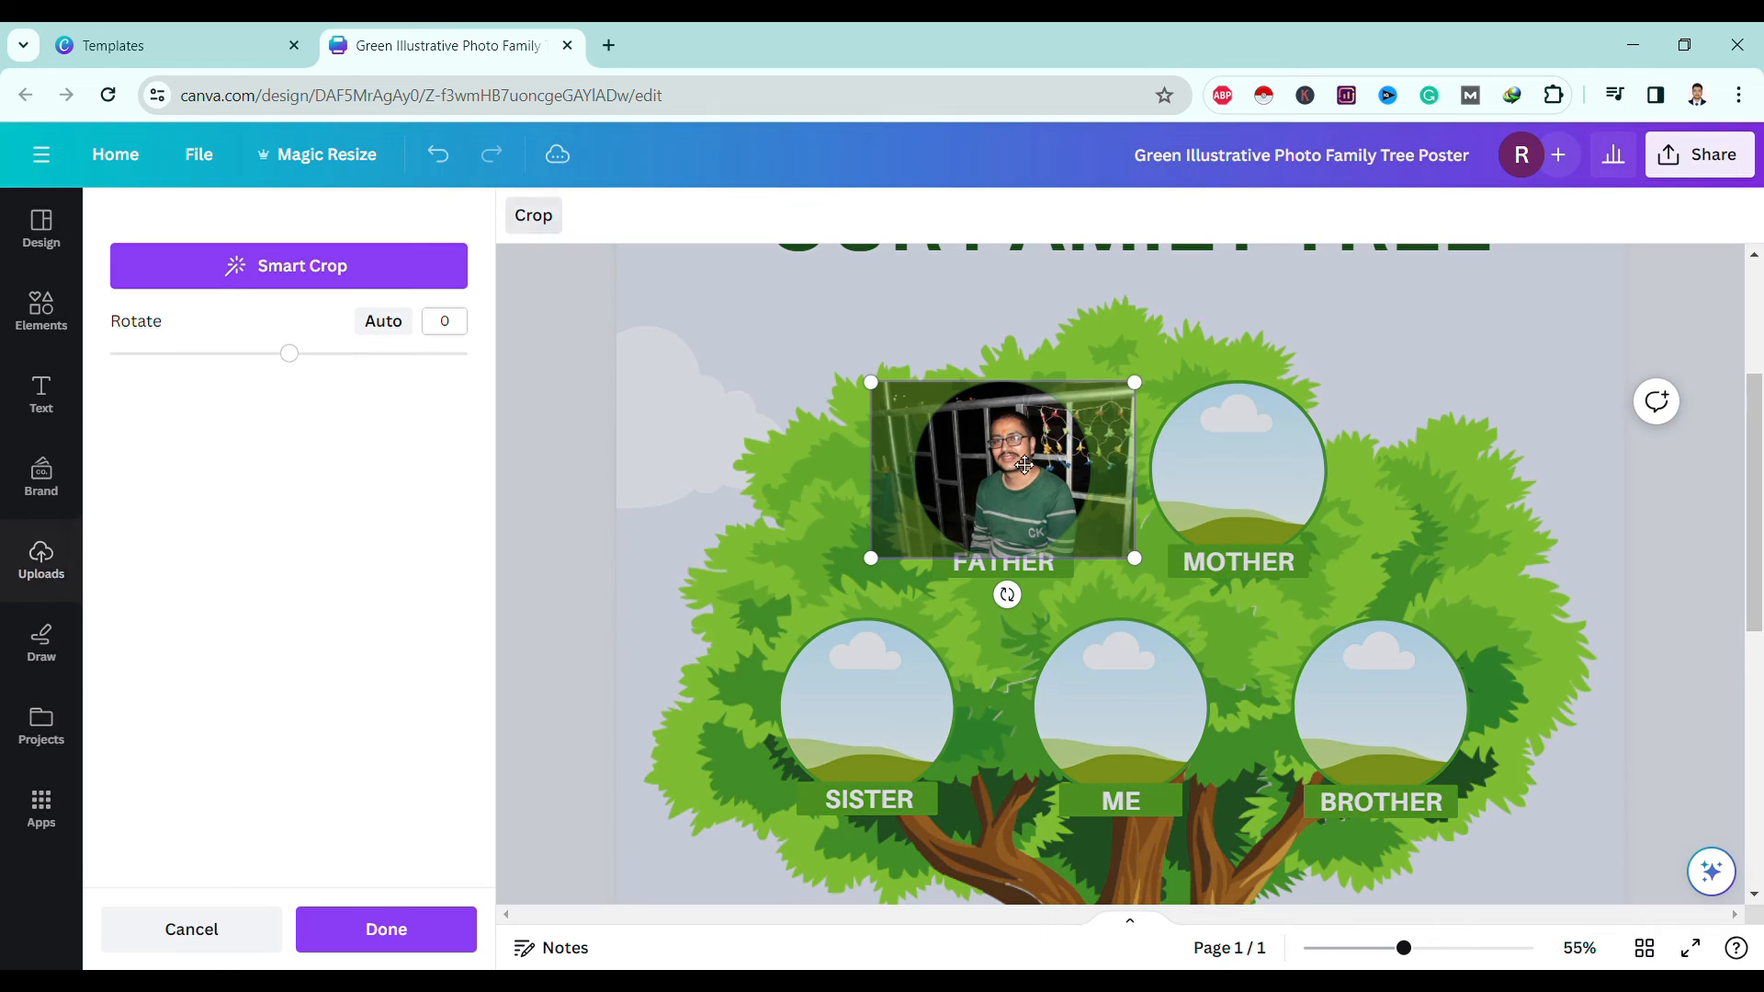
mouse_move(872, 558)
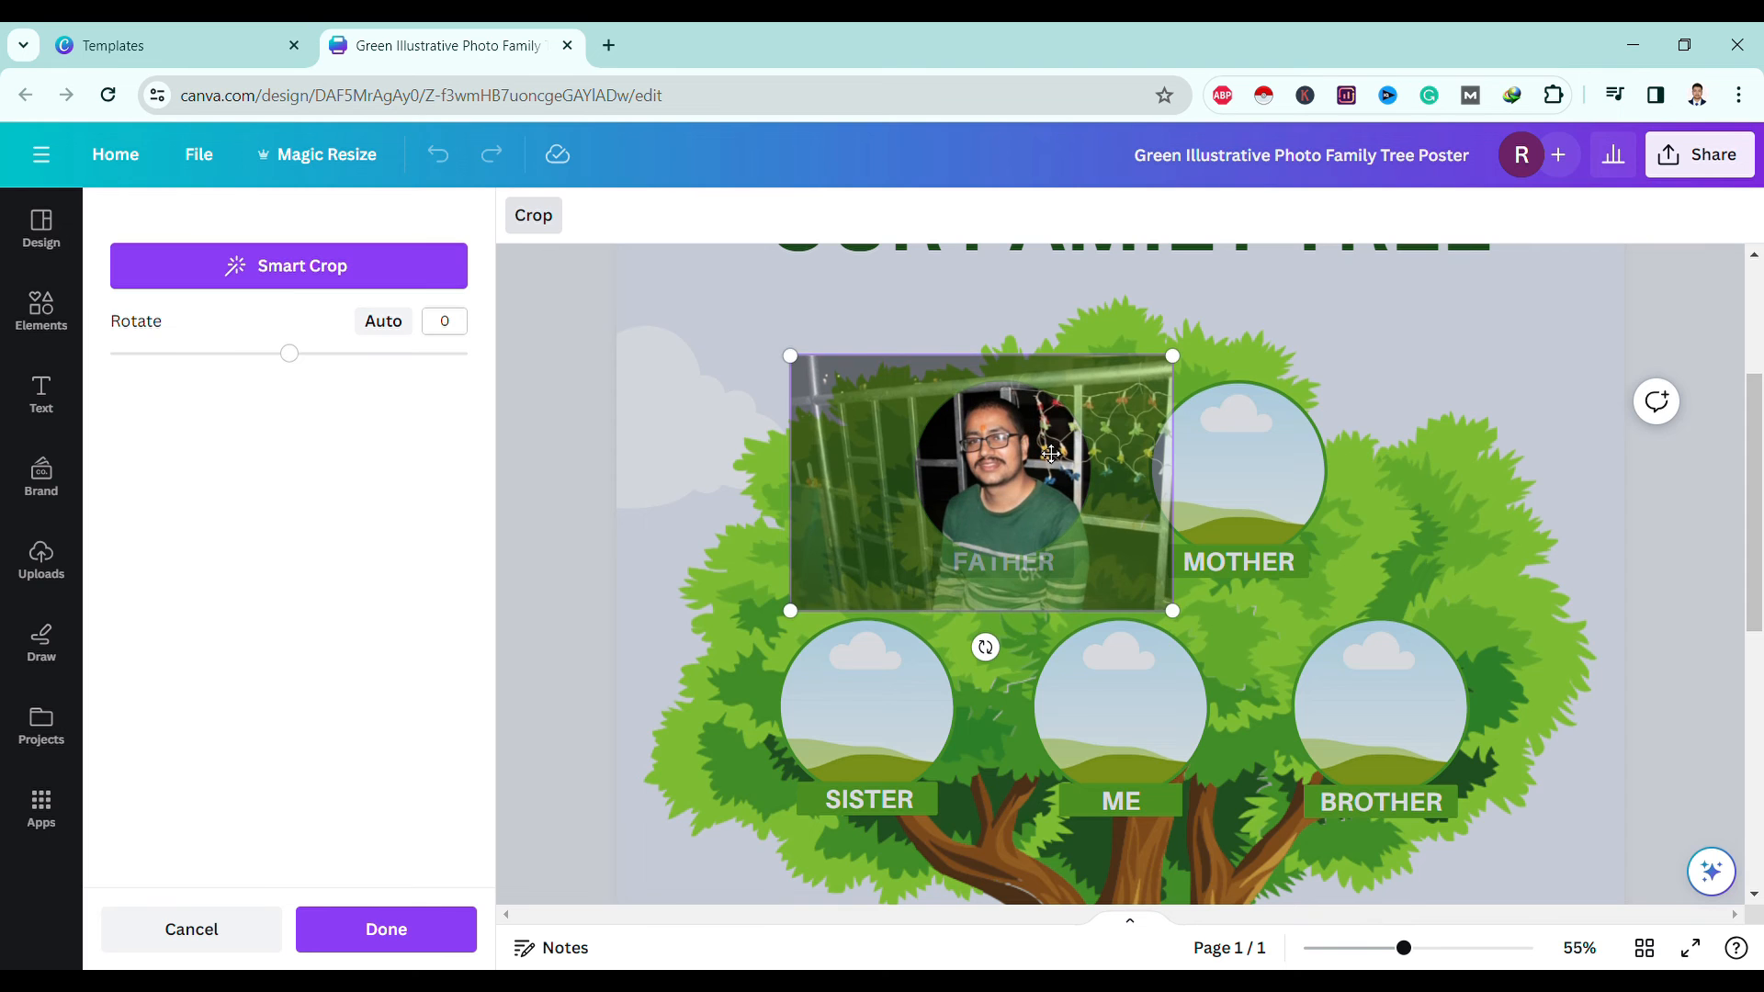
left_click(386, 929)
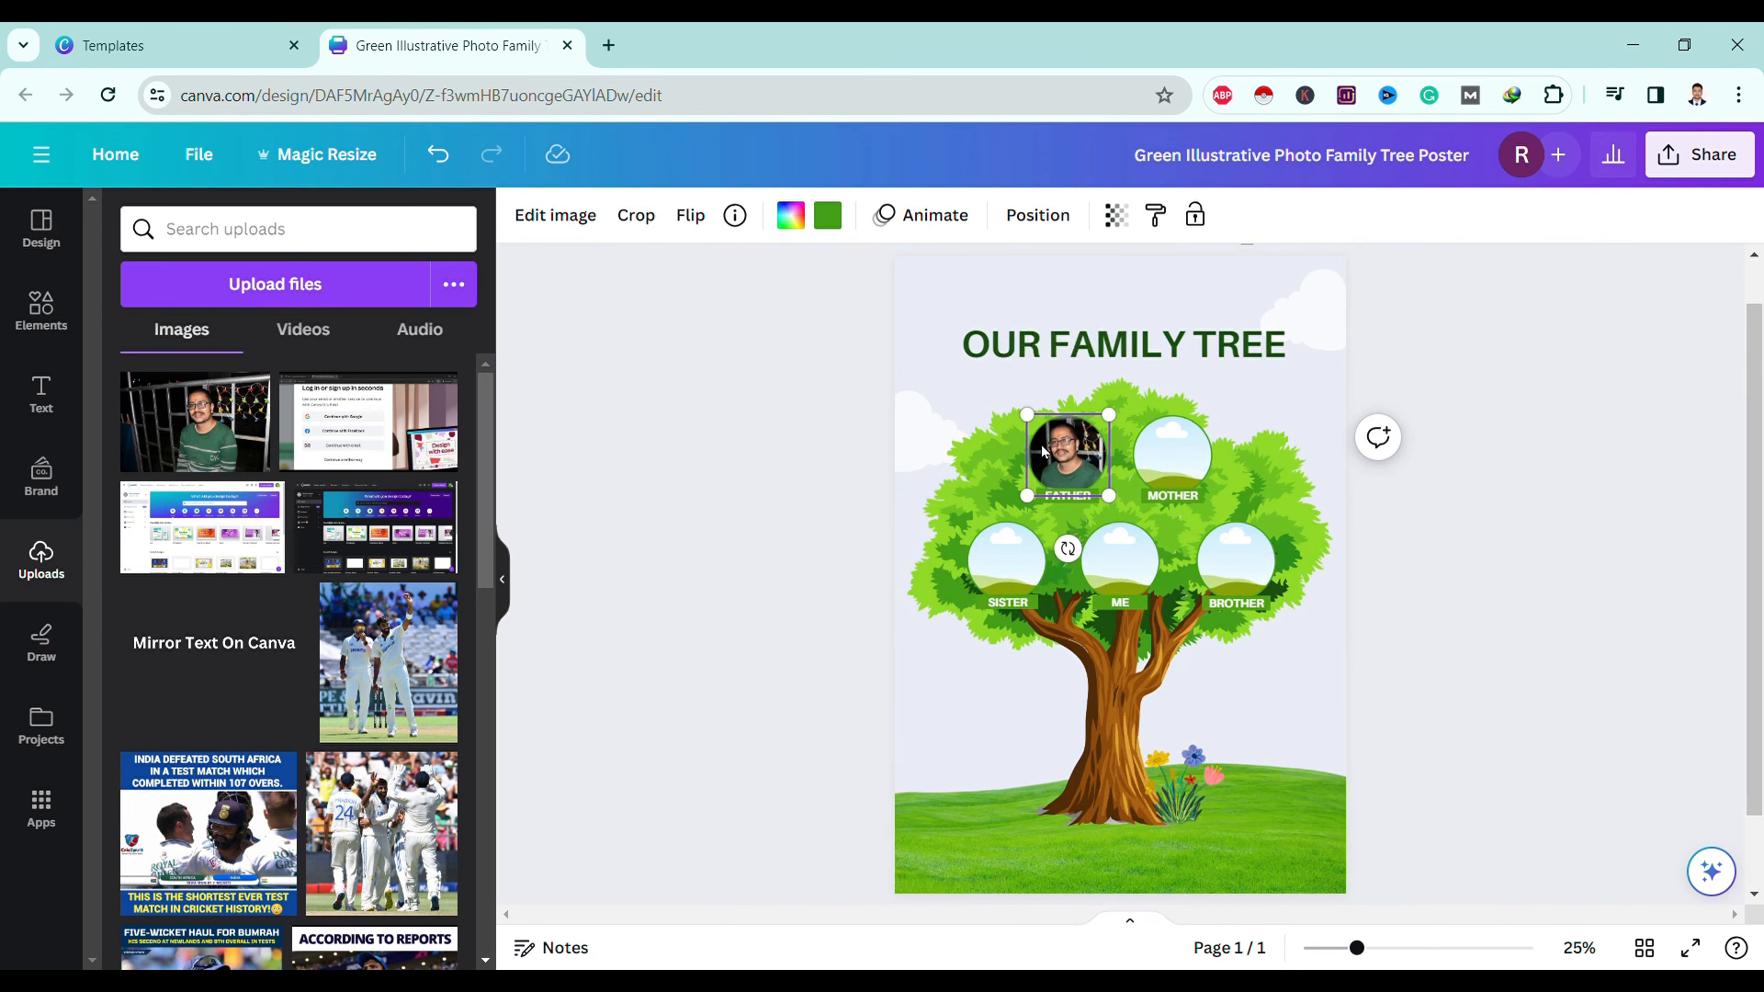